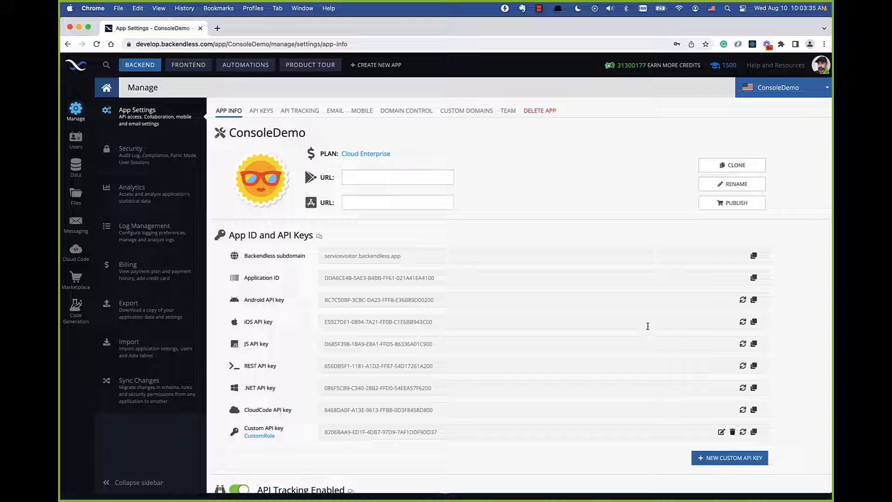
mouse_move(371, 385)
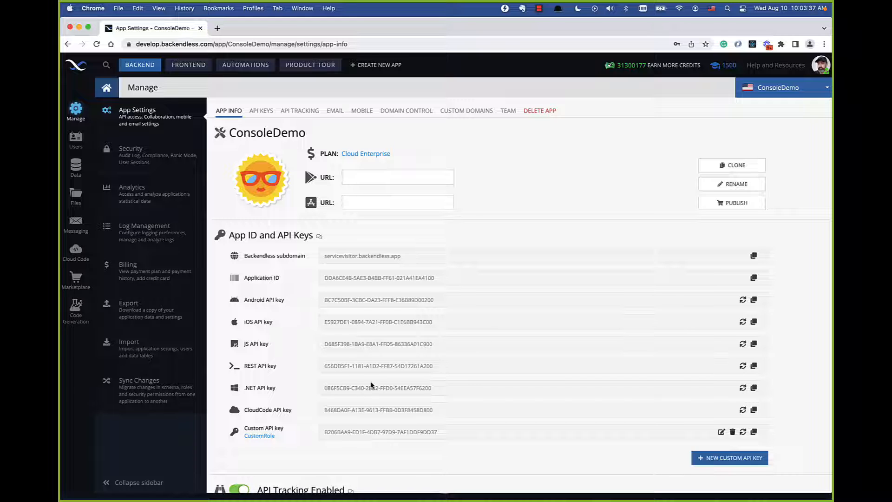
Step: Move between the app settings views and focus the first app store URL field
left_click(335, 111)
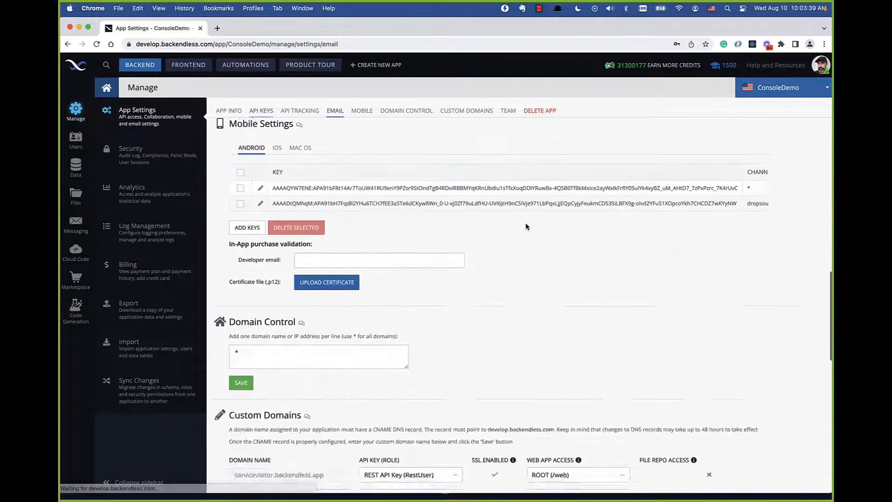
left_click(228, 110)
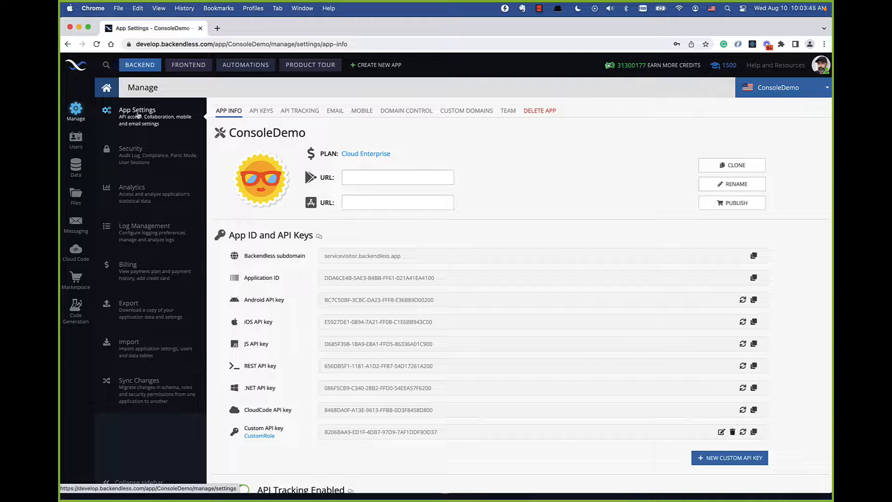
left_click(76, 166)
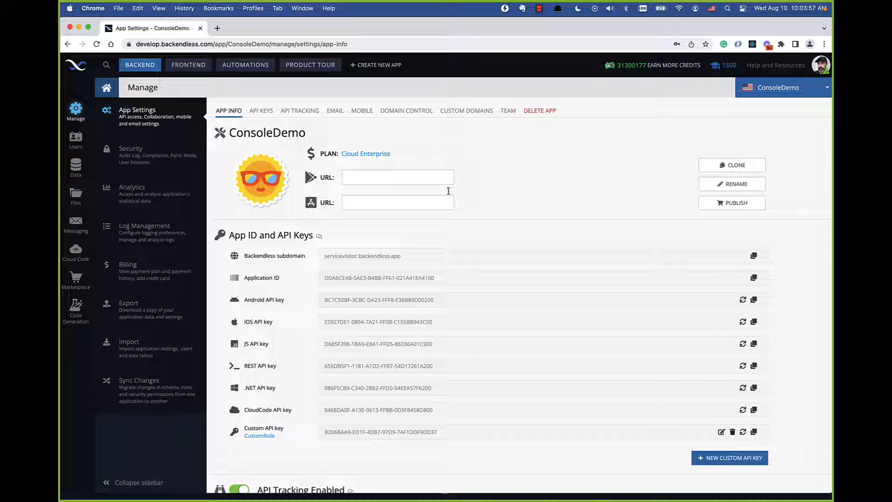
mouse_move(427, 217)
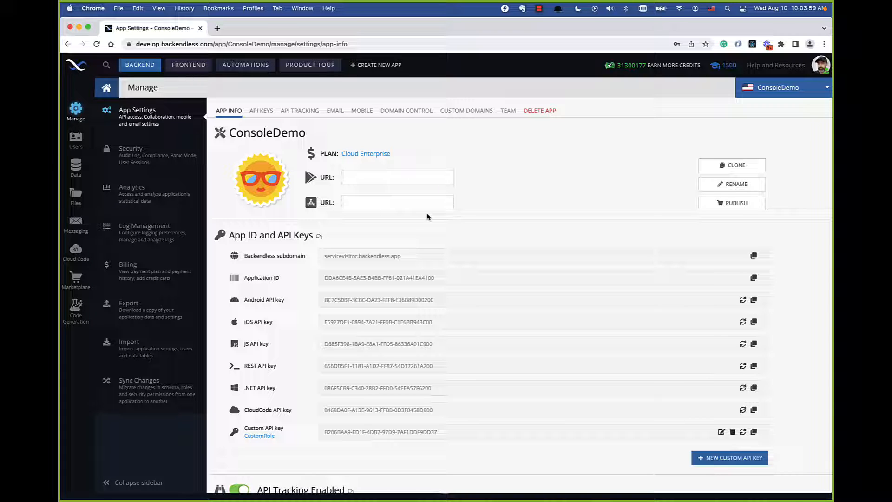
left_click(397, 177)
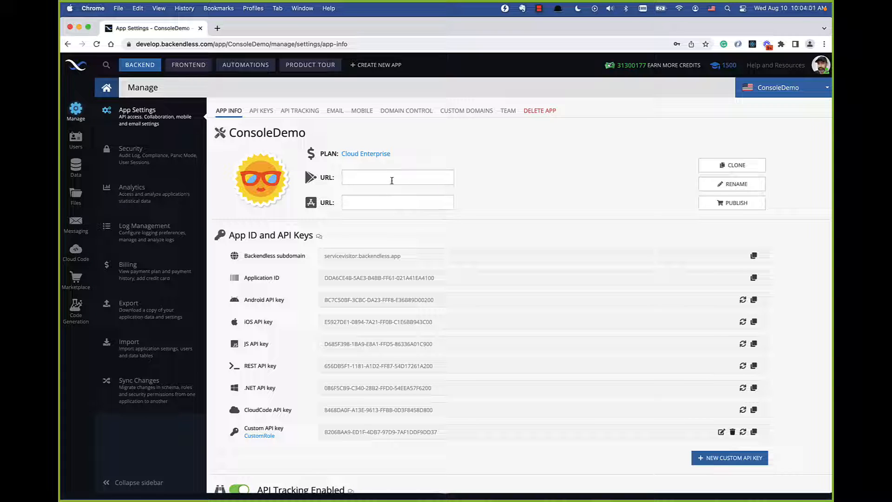
mouse_move(502, 220)
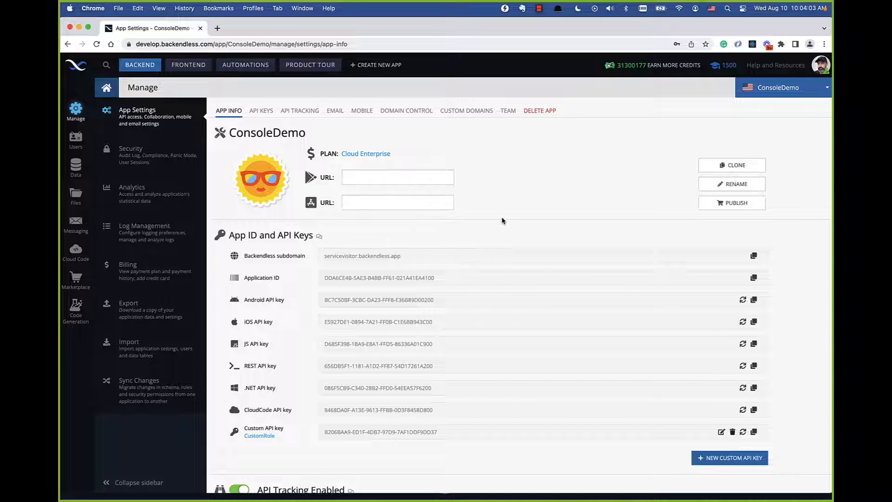
mouse_move(583, 217)
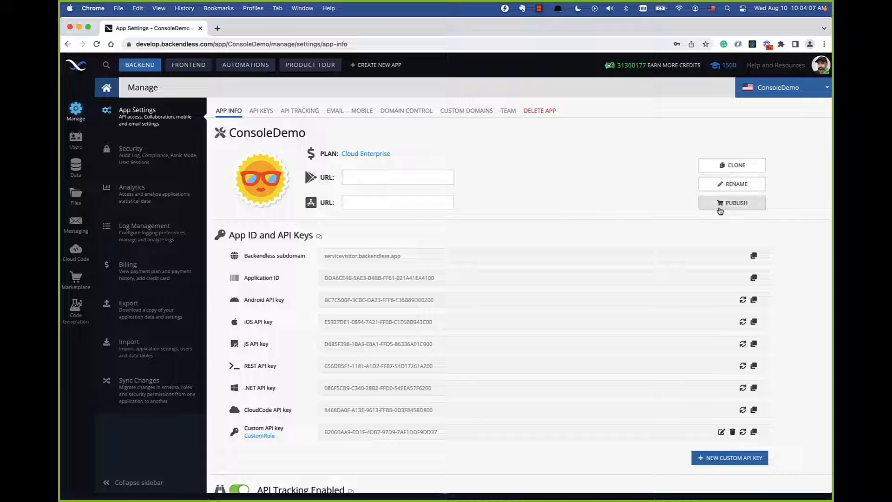
mouse_move(523, 180)
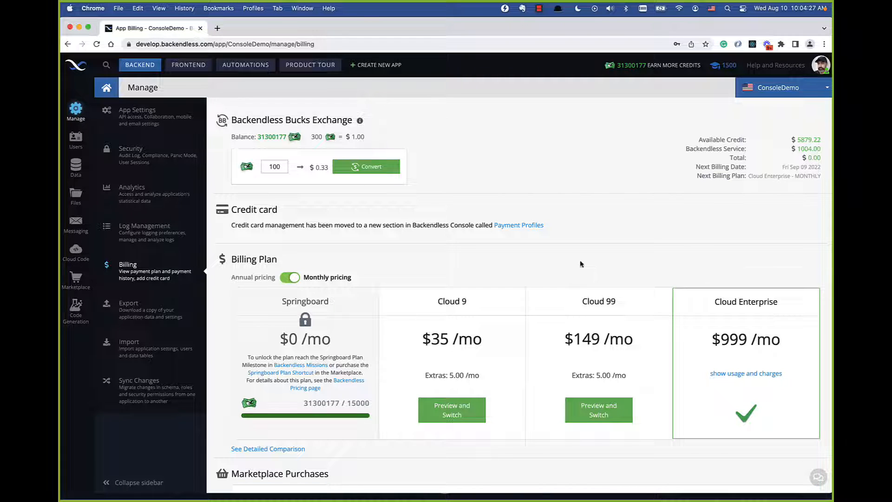
mouse_move(428, 313)
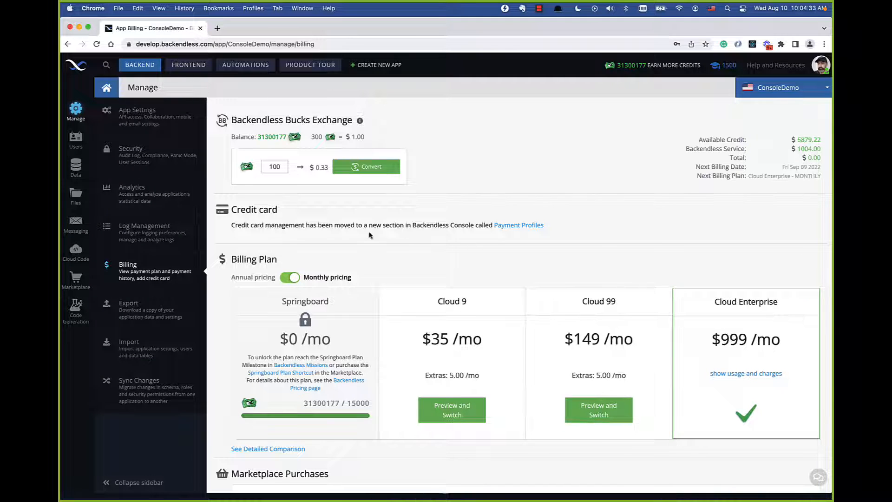
mouse_move(335, 200)
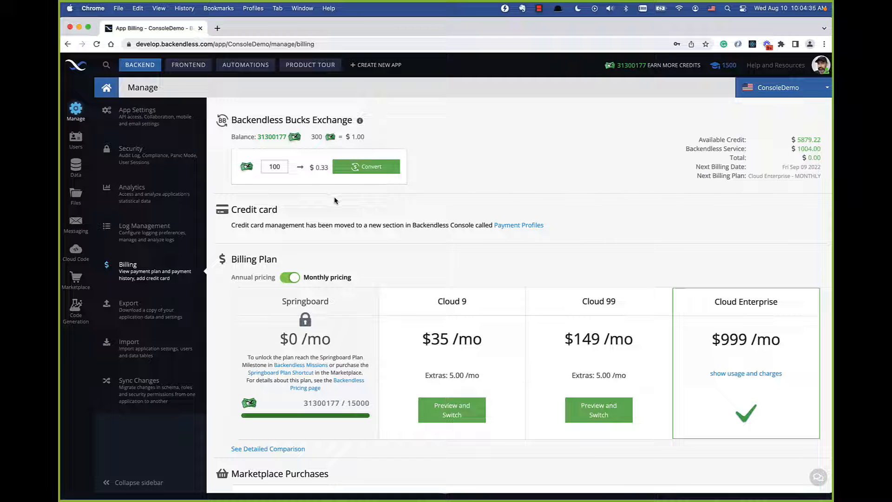
mouse_move(403, 240)
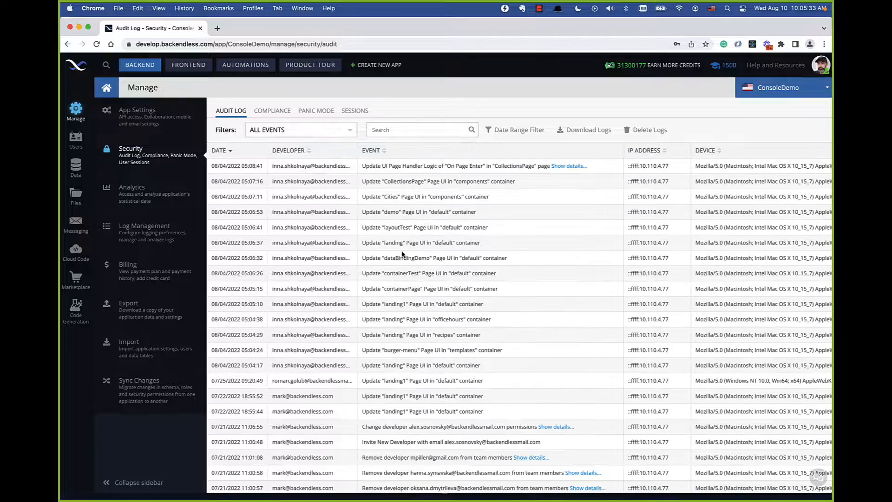
scroll("down", 3)
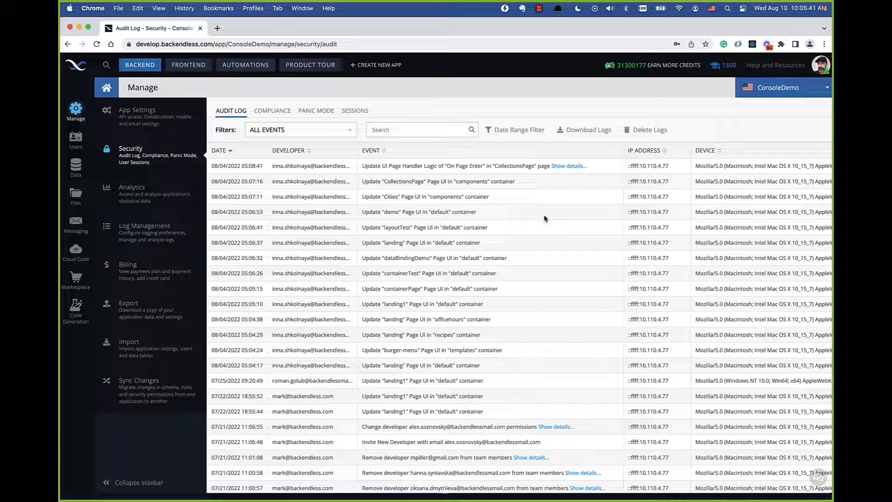
mouse_move(504, 237)
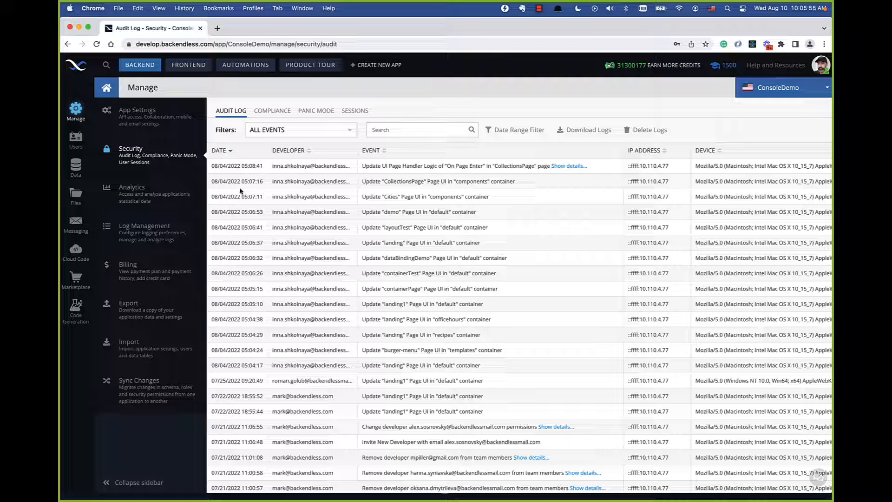
mouse_move(625, 233)
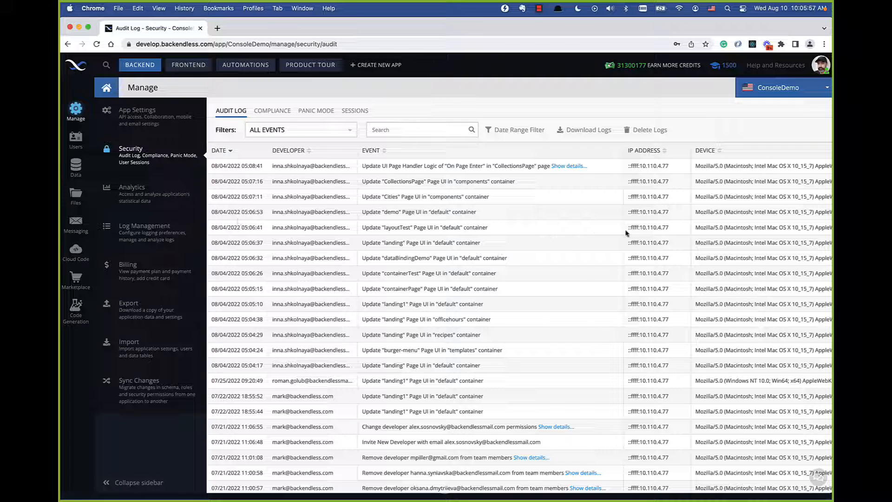
mouse_move(656, 168)
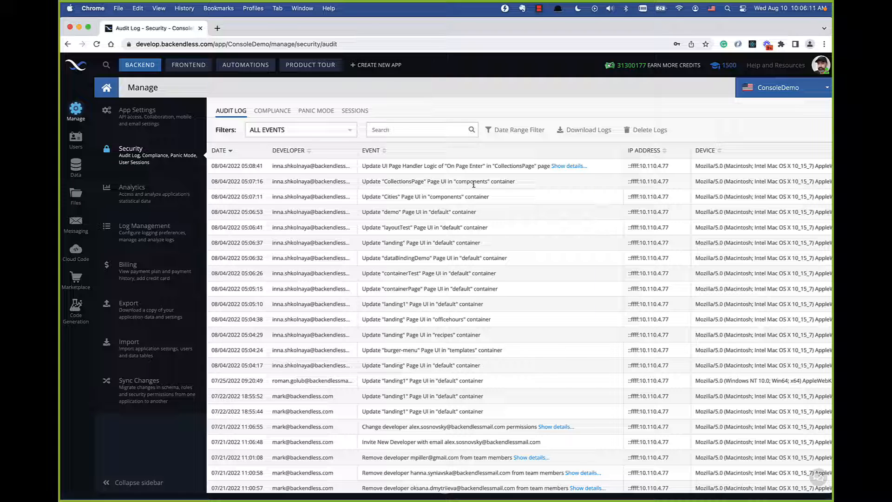
mouse_move(336, 145)
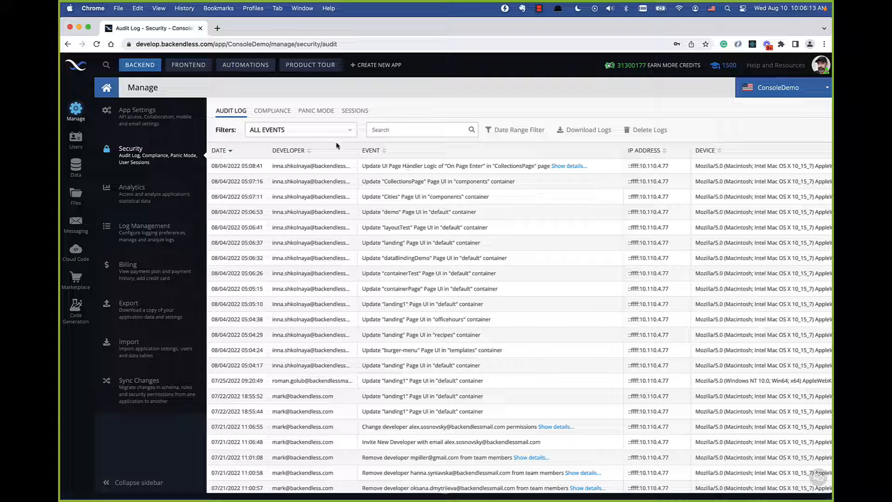
mouse_move(340, 141)
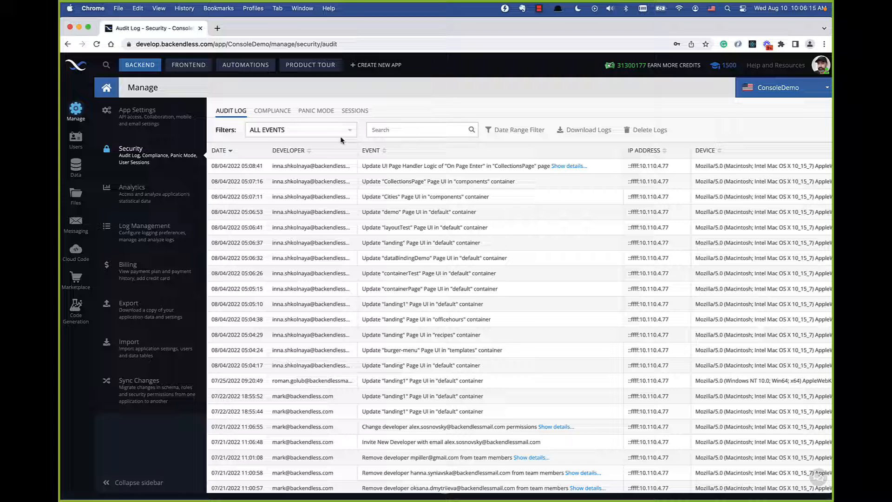
mouse_move(233, 137)
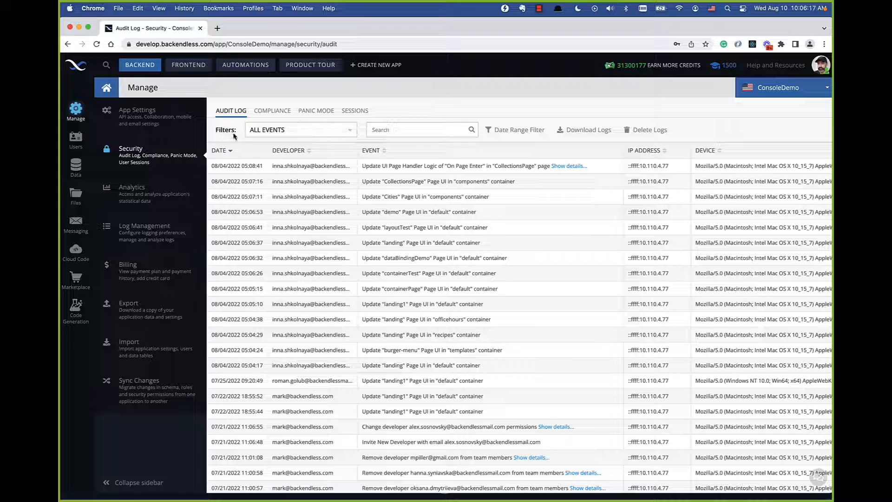
Step: Filter the audit log to Security Permissions events after a brief detour to app settings
left_click(299, 129)
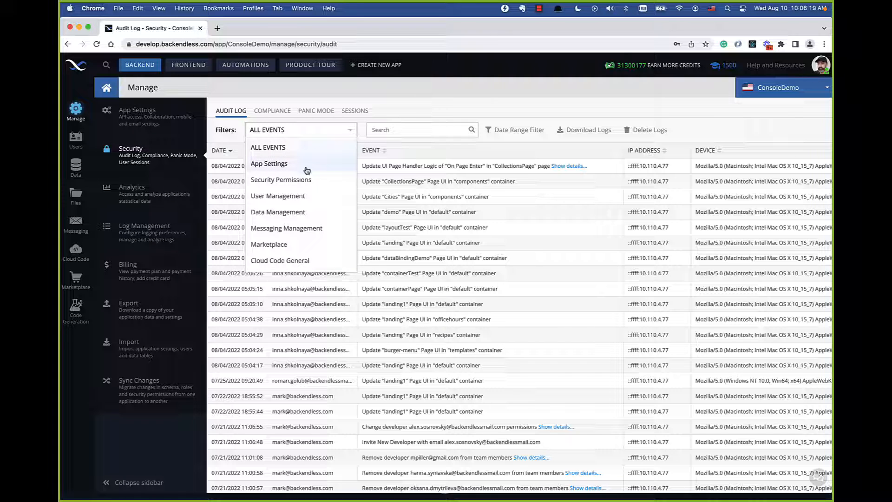
mouse_move(296, 163)
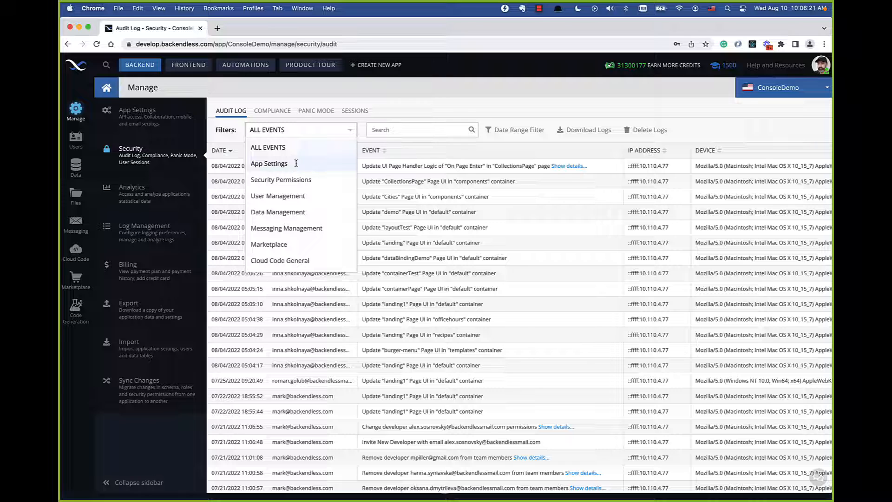
left_click(269, 163)
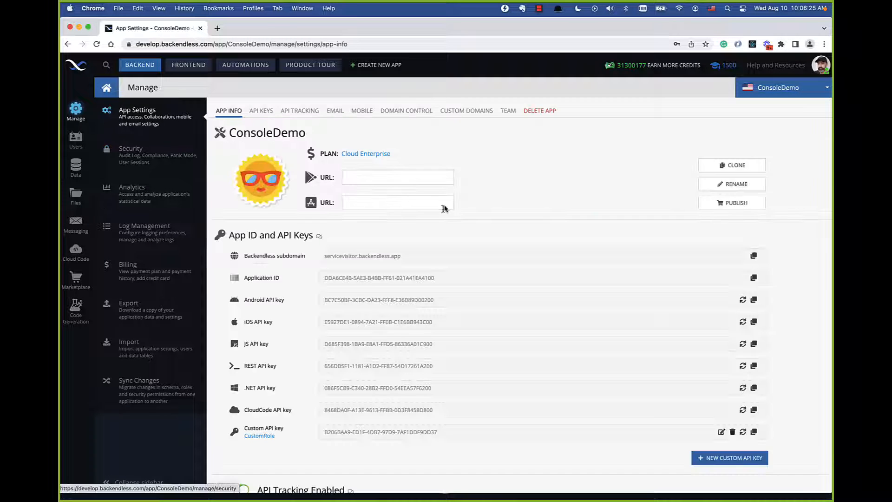
left_click(131, 154)
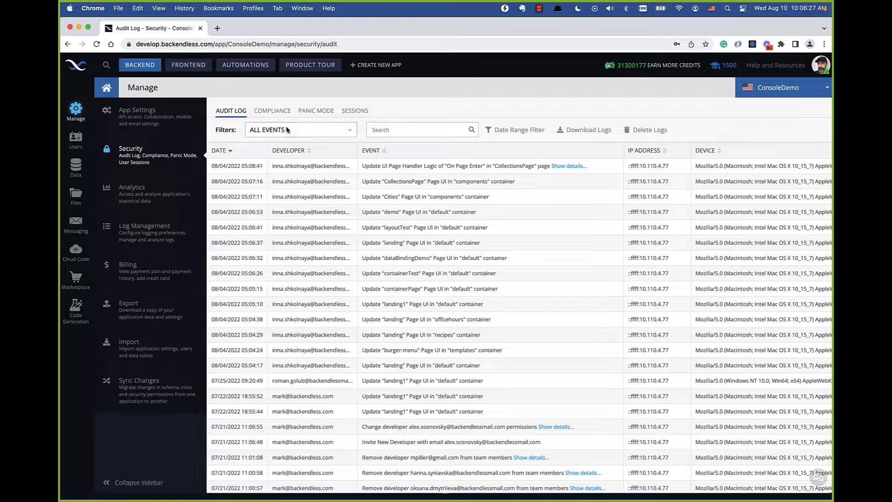
left_click(299, 129)
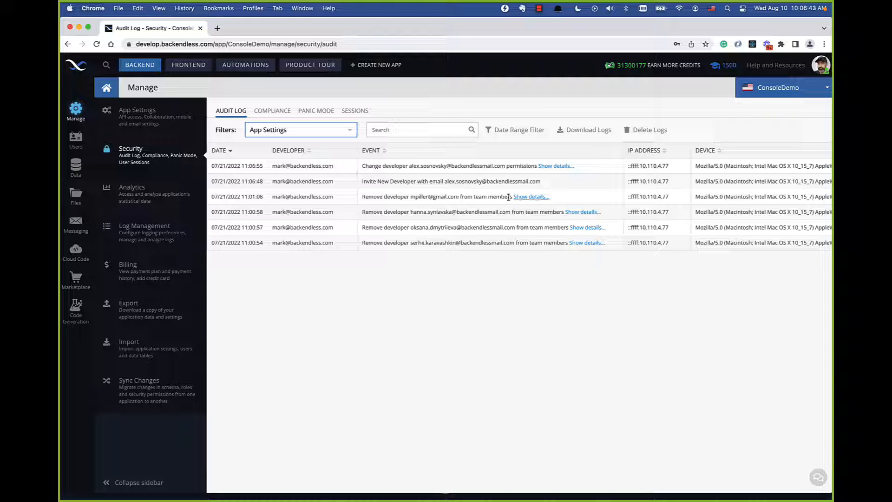
mouse_move(471, 193)
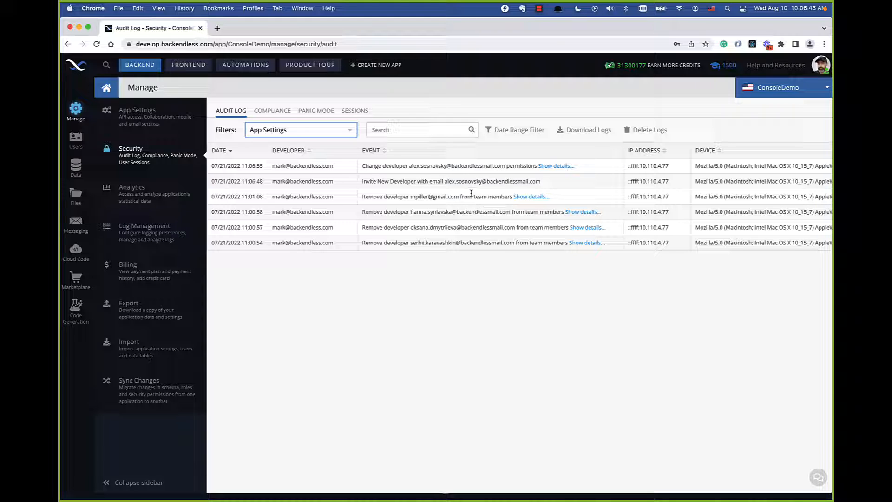
left_click(299, 129)
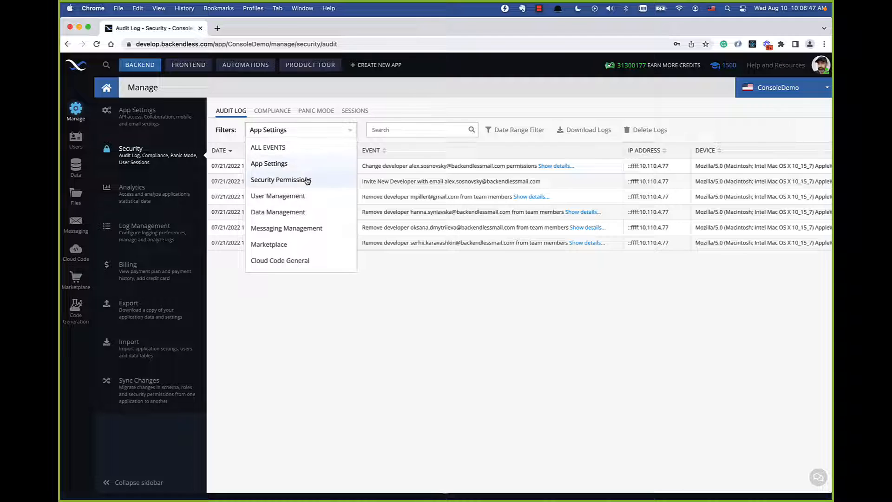
left_click(280, 180)
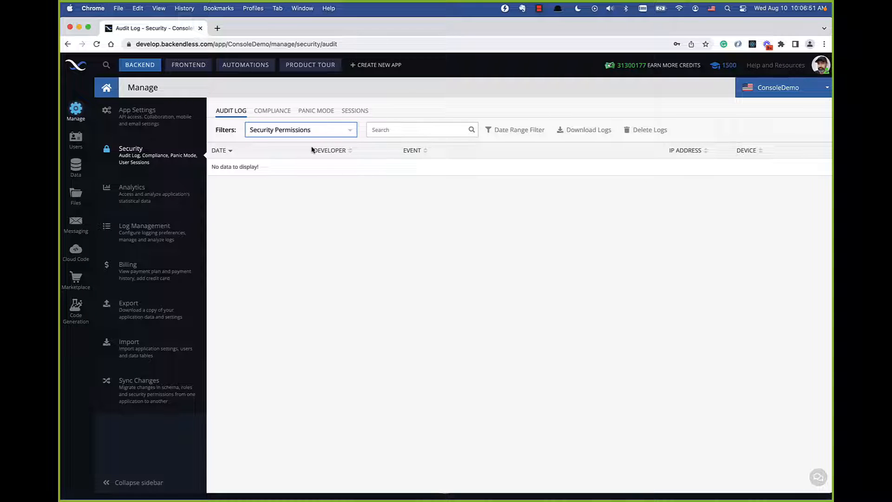
mouse_move(343, 204)
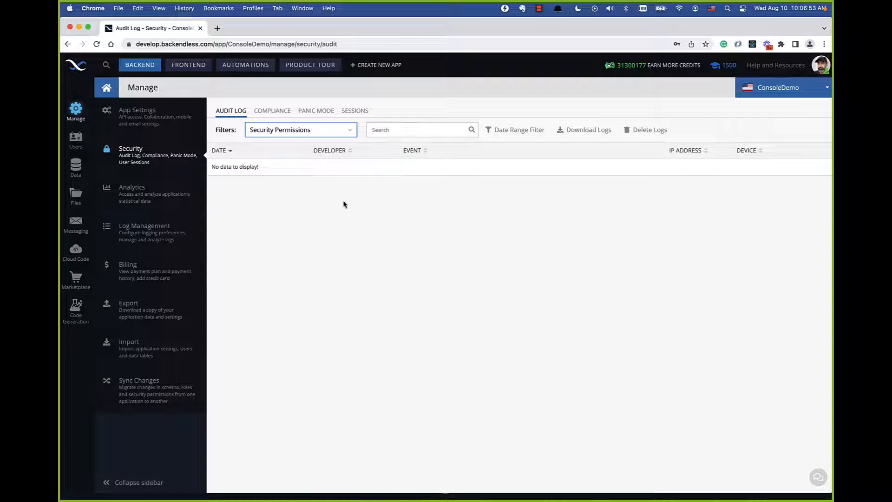
Step: Switch the audit log filter to UI Builder and scroll through the page update entries
left_click(299, 130)
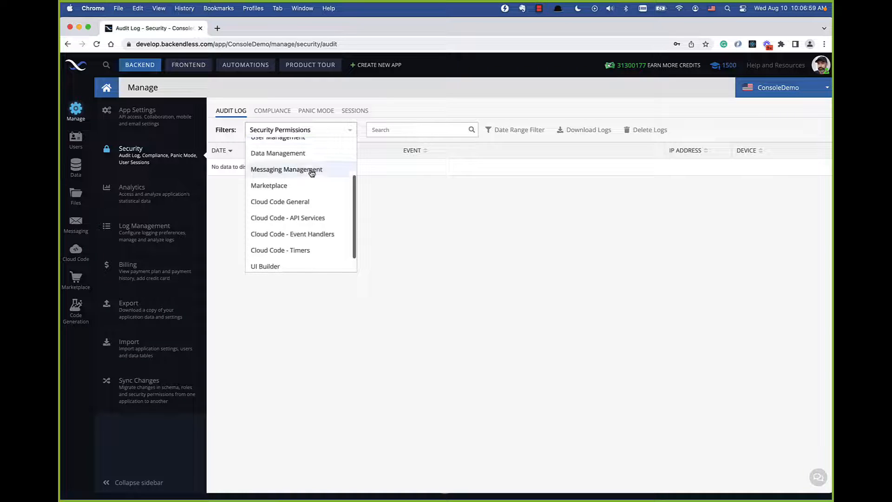
scroll("down", 3)
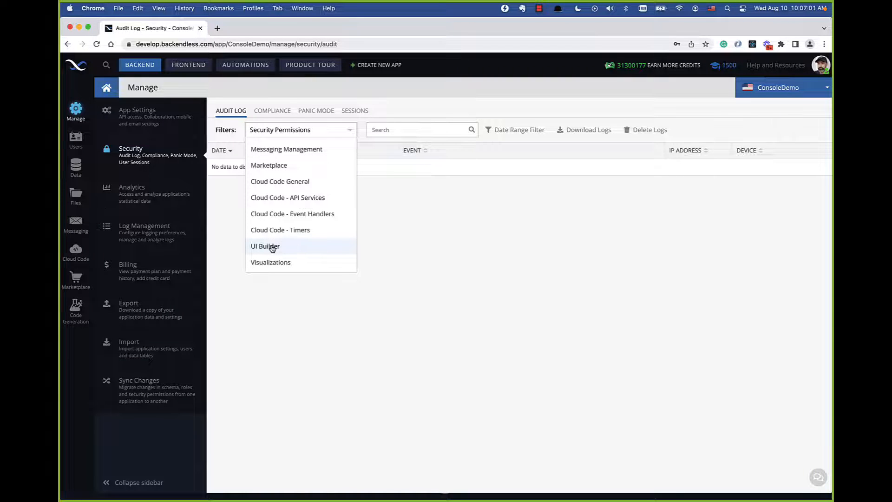
left_click(265, 245)
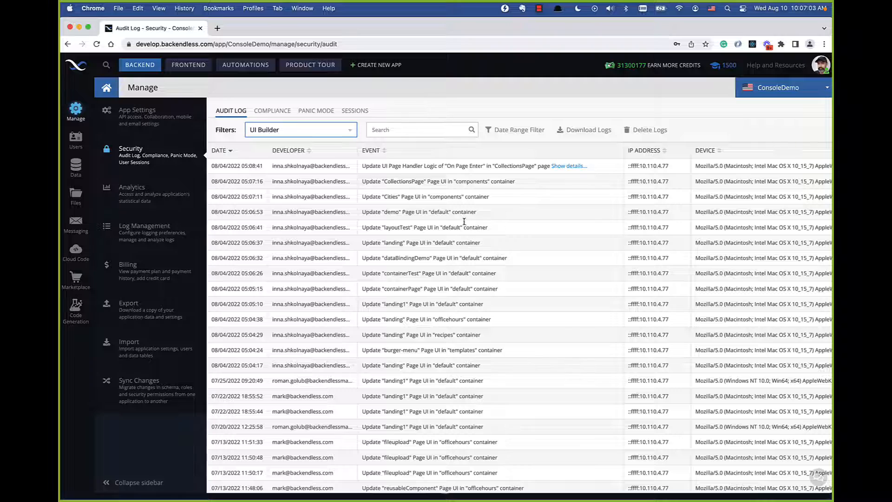
mouse_move(451, 241)
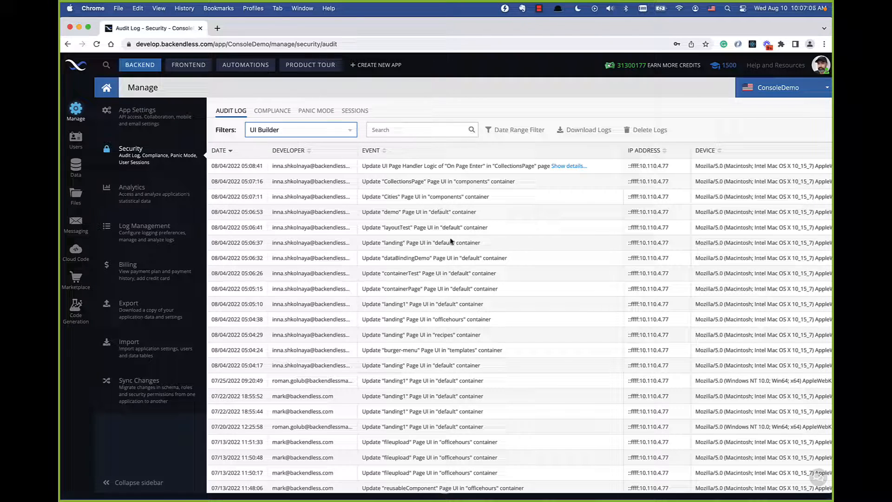
scroll("down", 3)
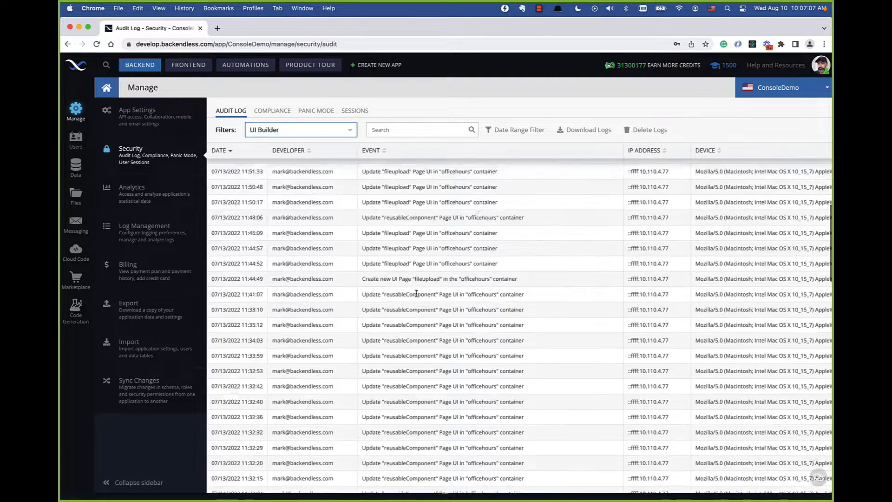
scroll("down", 3)
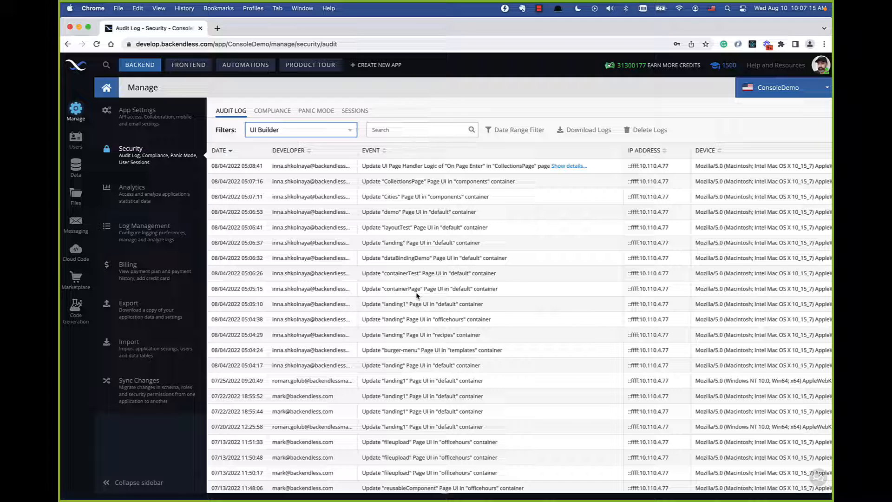
scroll("down", 3)
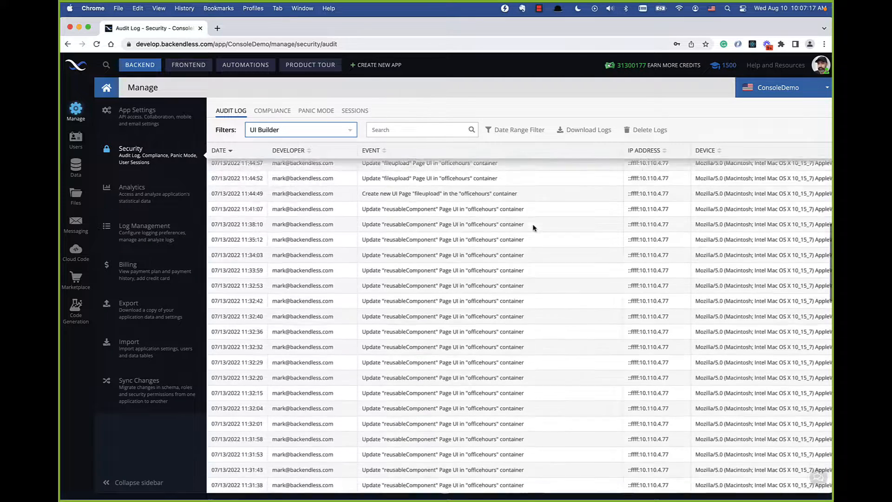
scroll("down", 3)
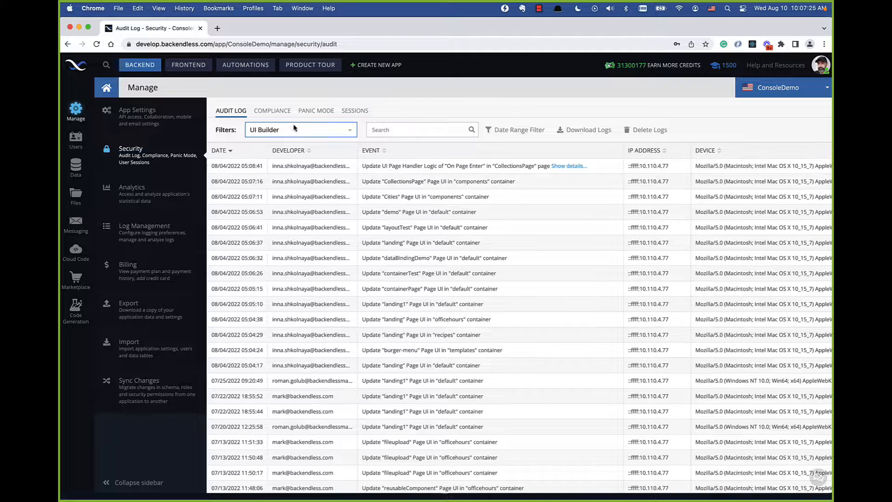
Step: Filter the log to Cloud Code - API Services, then switch to Data Management
left_click(300, 129)
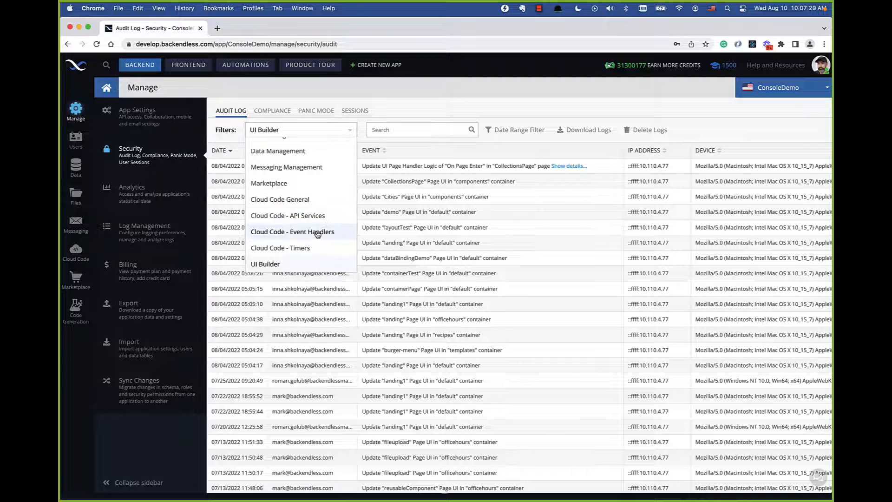
left_click(287, 216)
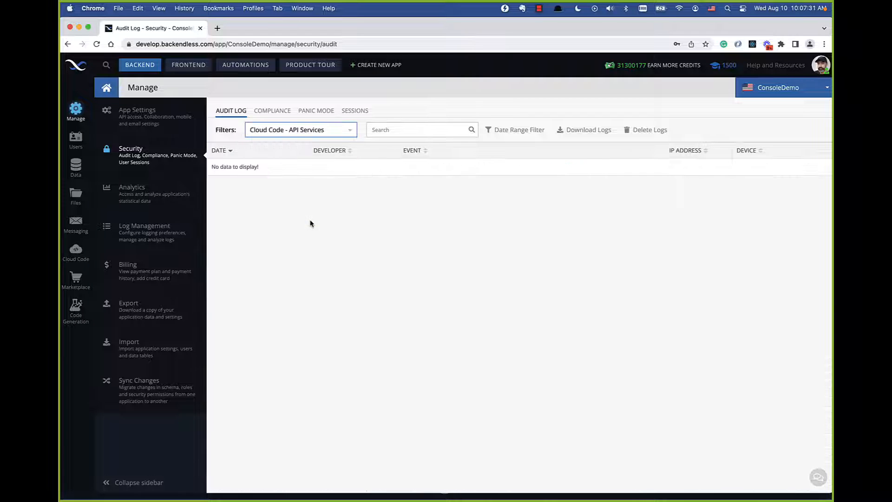
left_click(301, 129)
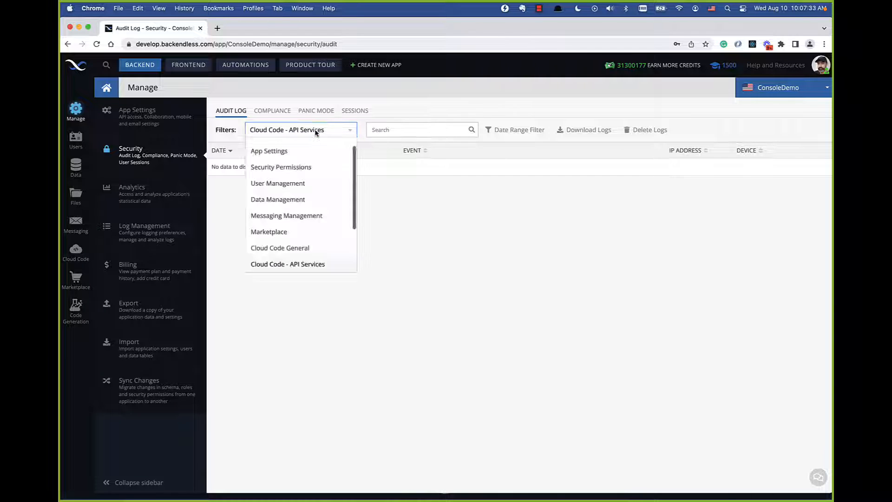
scroll("down", 3)
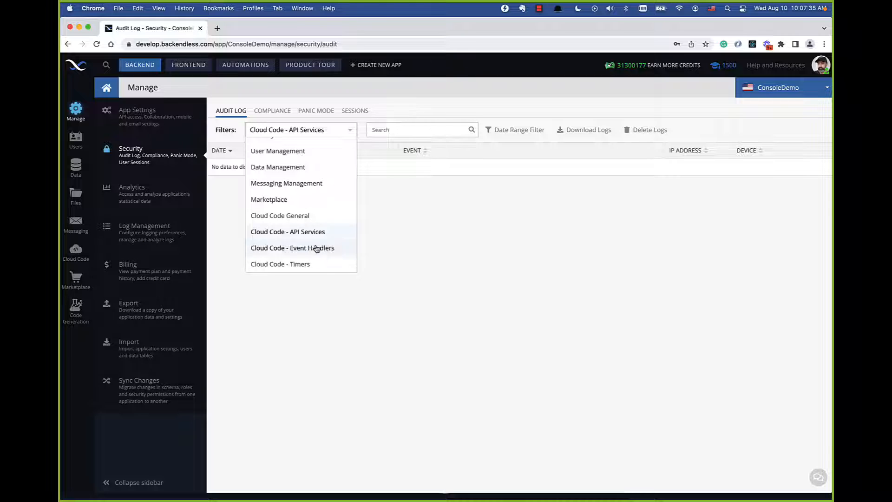
mouse_move(315, 226)
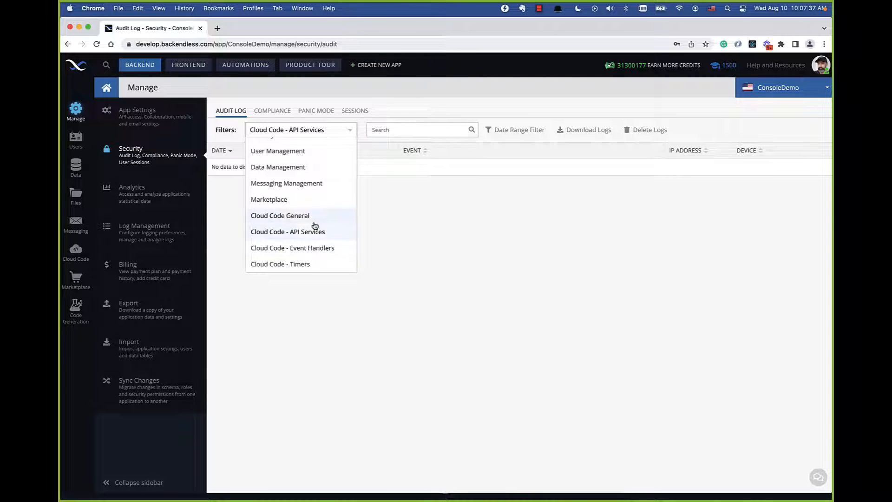
left_click(278, 167)
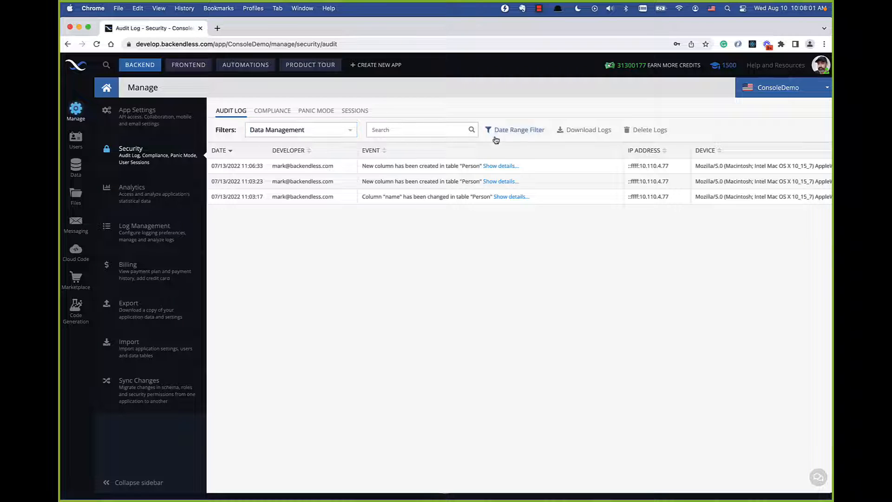
mouse_move(520, 139)
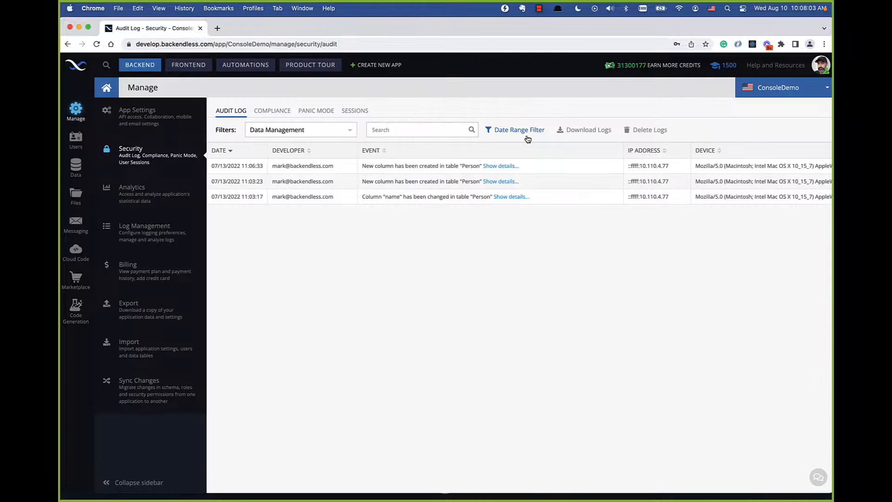
left_click(518, 129)
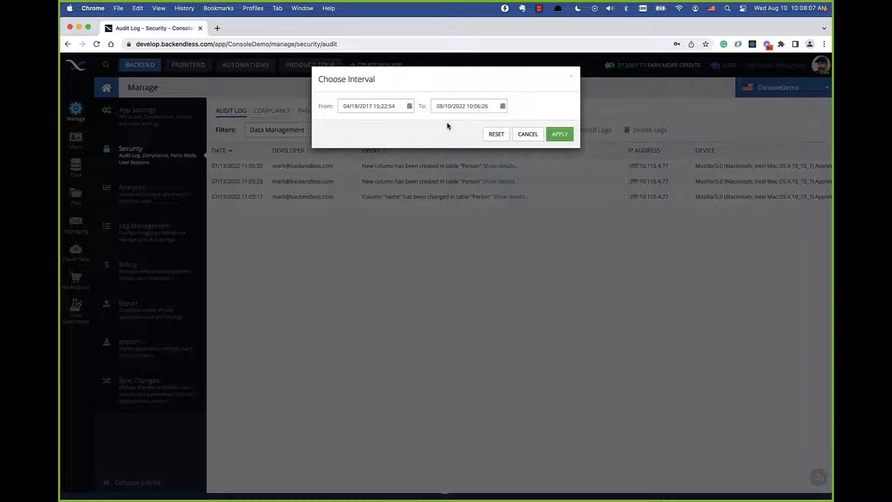
mouse_move(431, 140)
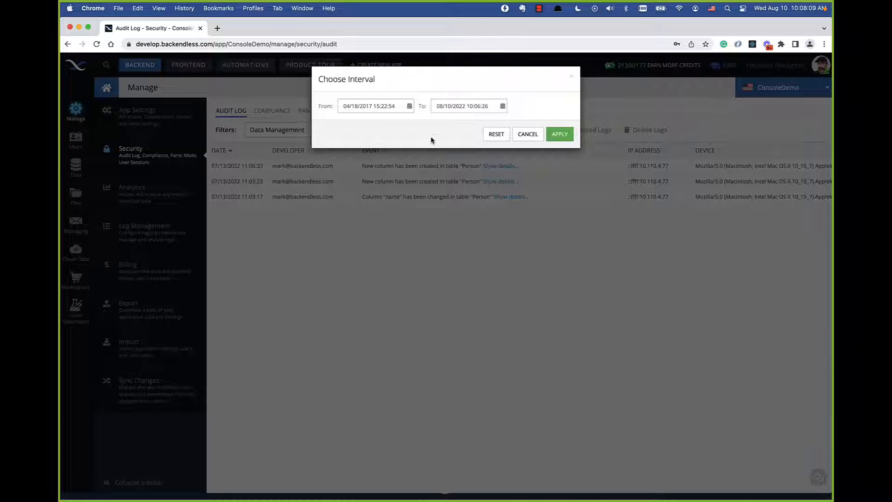
mouse_move(527, 134)
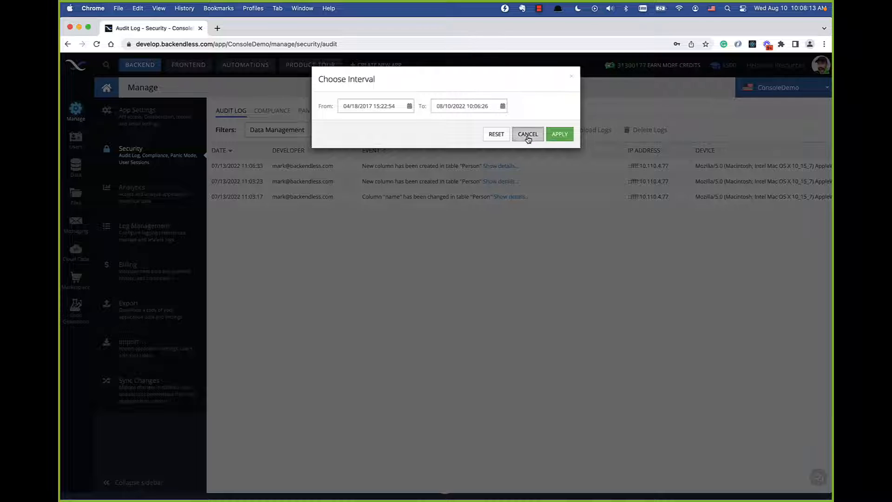
left_click(527, 133)
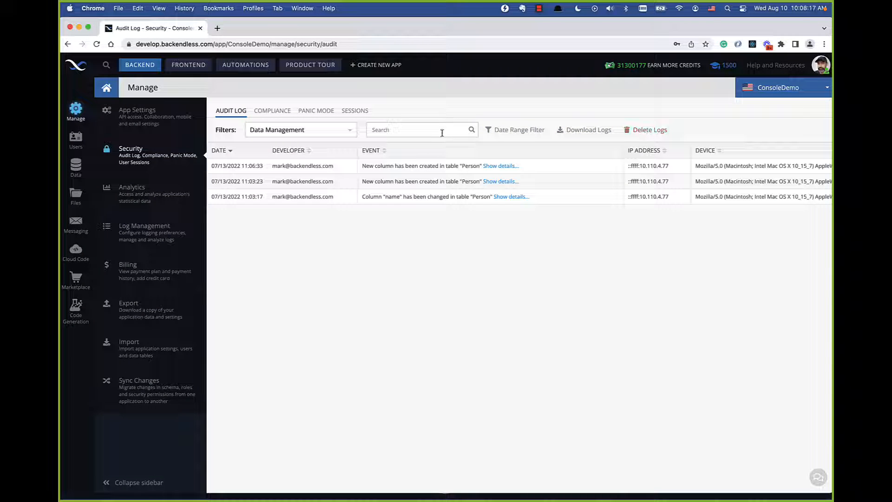
left_click(300, 130)
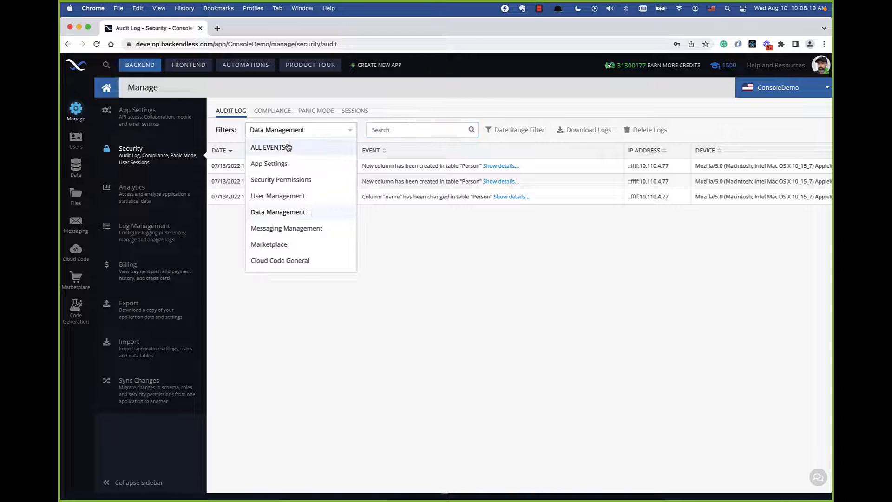
Step: Set the audit log filter to ALL EVENTS
left_click(272, 147)
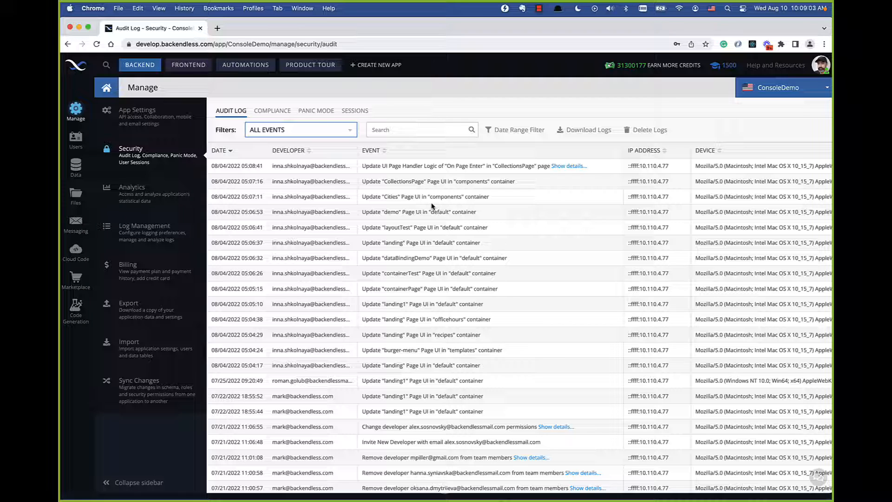
mouse_move(364, 207)
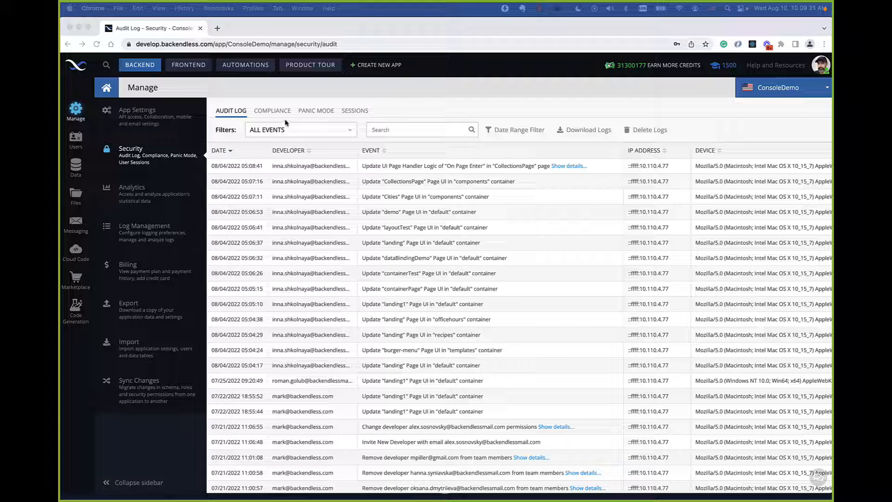
Step: Open the Security Compliance tab to view the HIPAA Business Associate Agreement
left_click(272, 111)
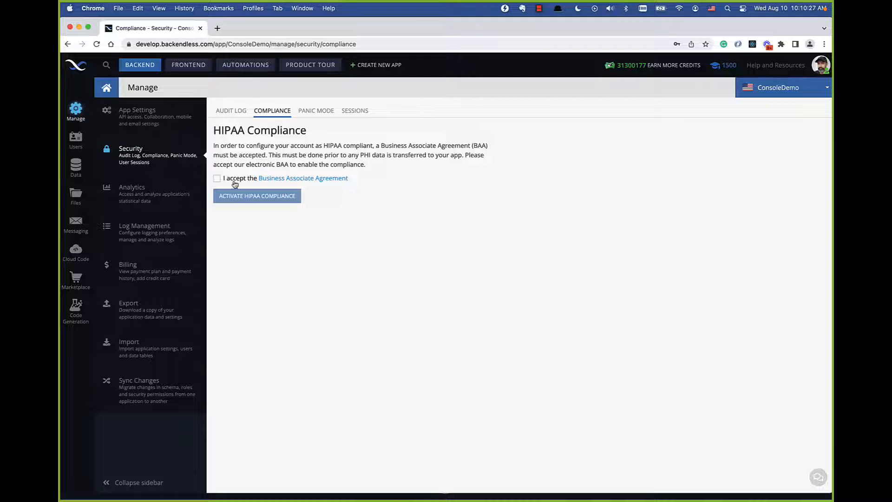
left_click(217, 178)
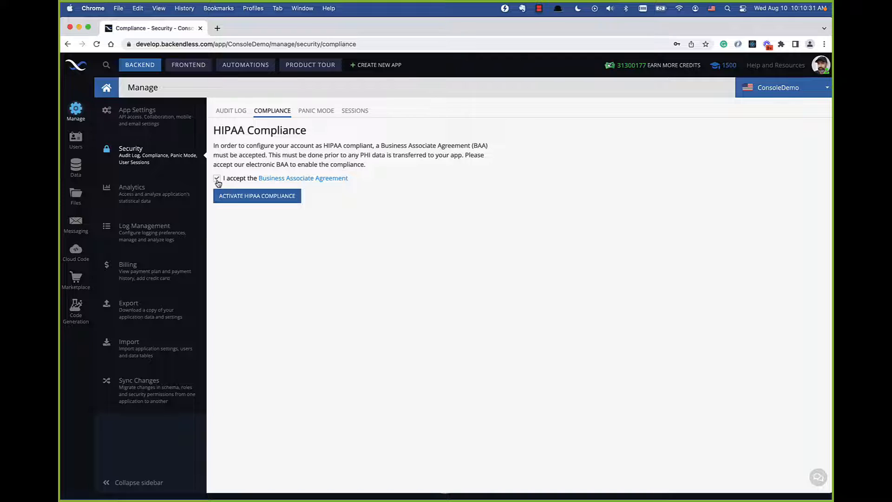
left_click(217, 178)
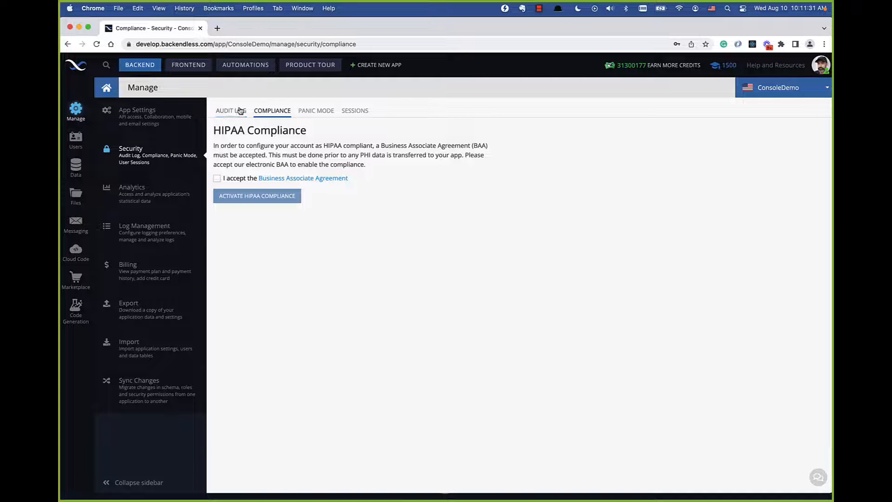
Step: Glance at the audit log, then return to the HIPAA Compliance tab
left_click(231, 110)
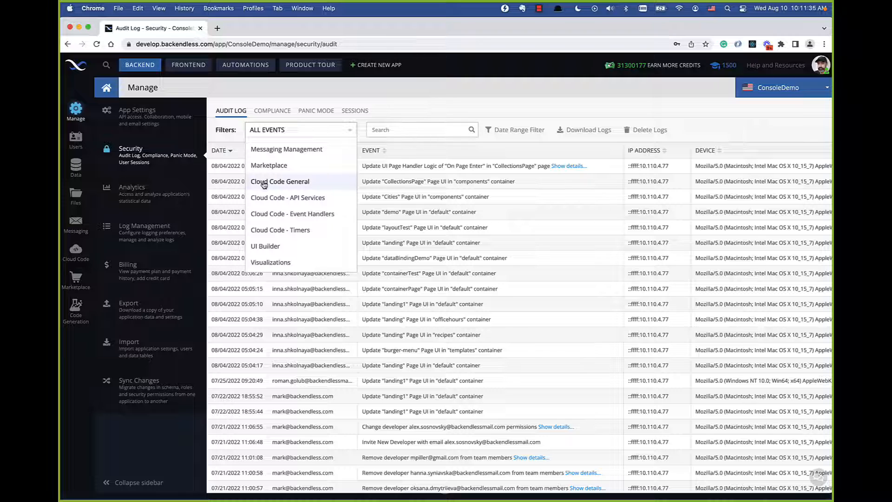
mouse_move(285, 188)
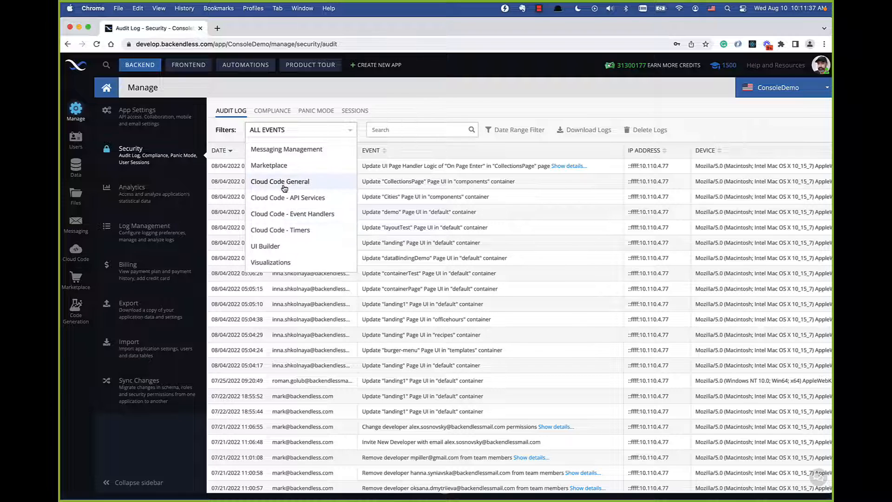
mouse_move(294, 192)
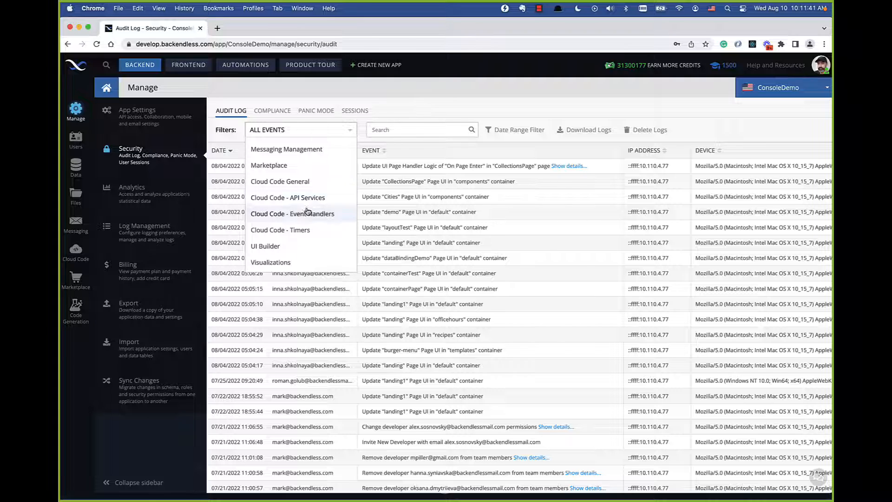
mouse_move(288, 197)
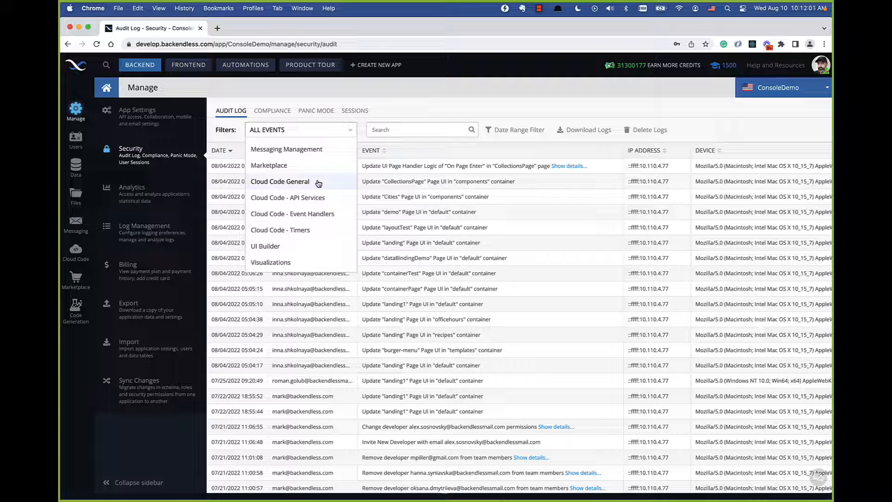
left_click(272, 110)
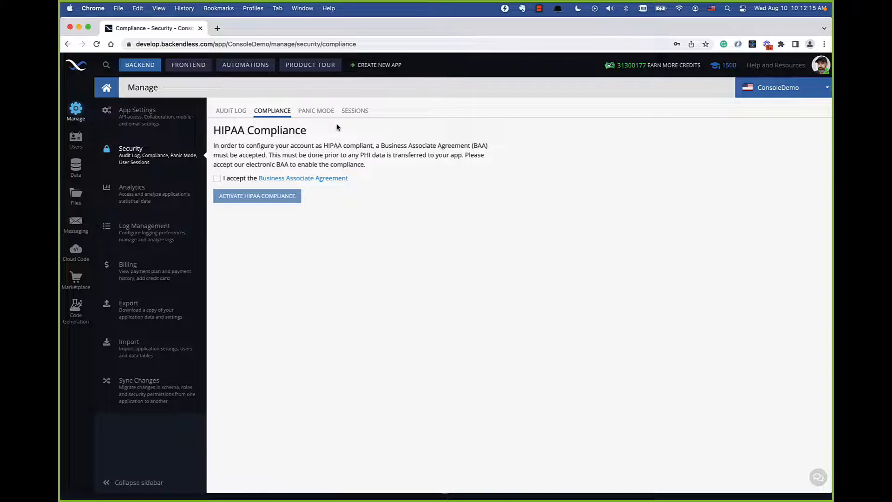
Step: Open the Panic Mode tab and highlight its list of activation actions
left_click(316, 111)
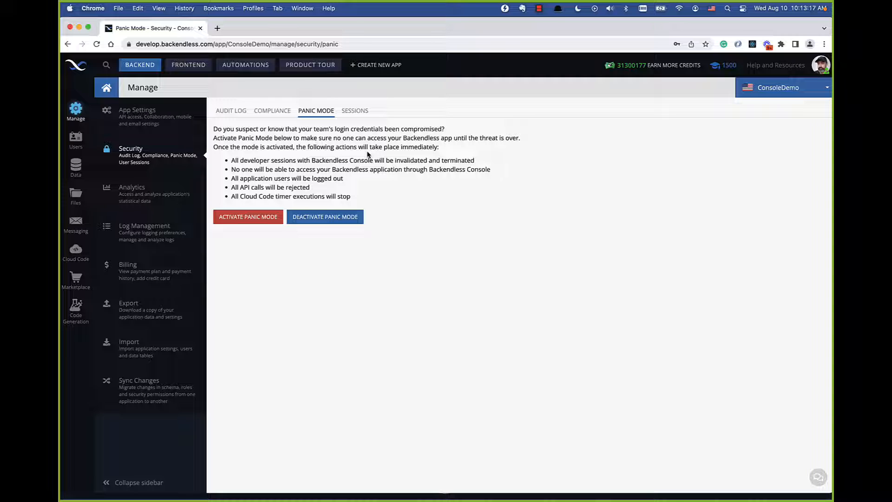
mouse_move(360, 198)
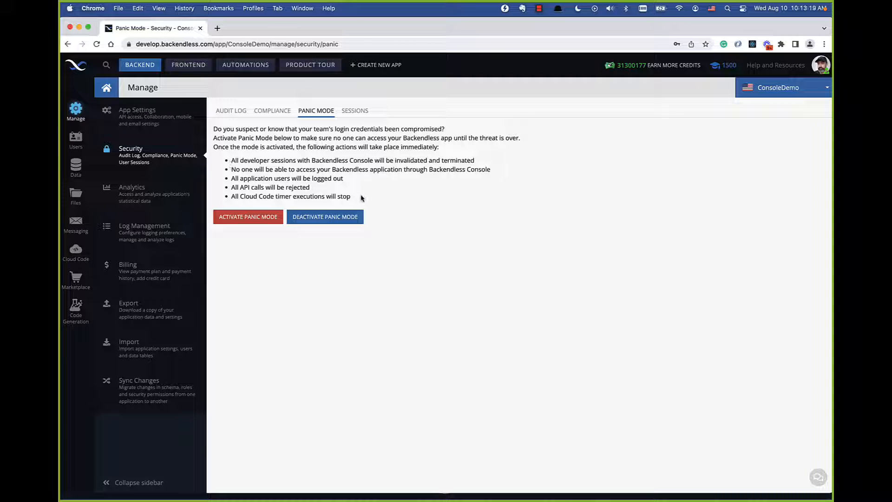
left_click_drag(231, 160, 352, 196)
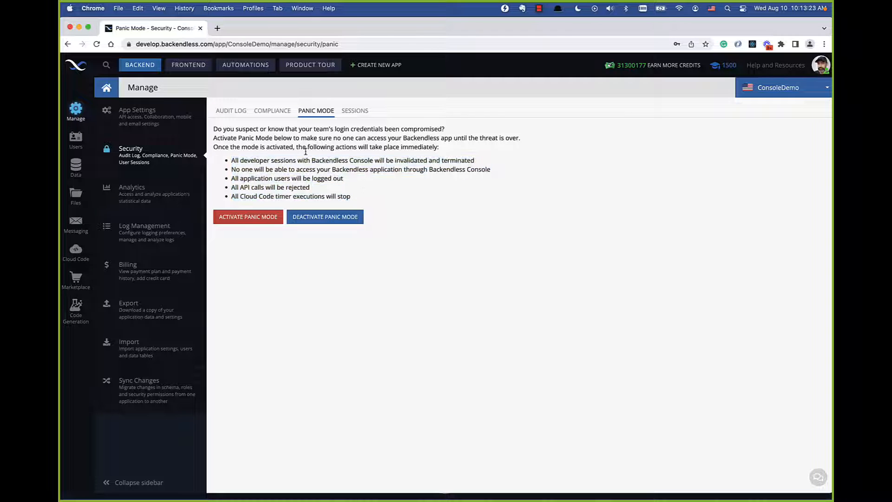
Step: Start panic mode activation, toggle the block-API-calls and log-out-developers options, leaving all unchecked
left_click(247, 216)
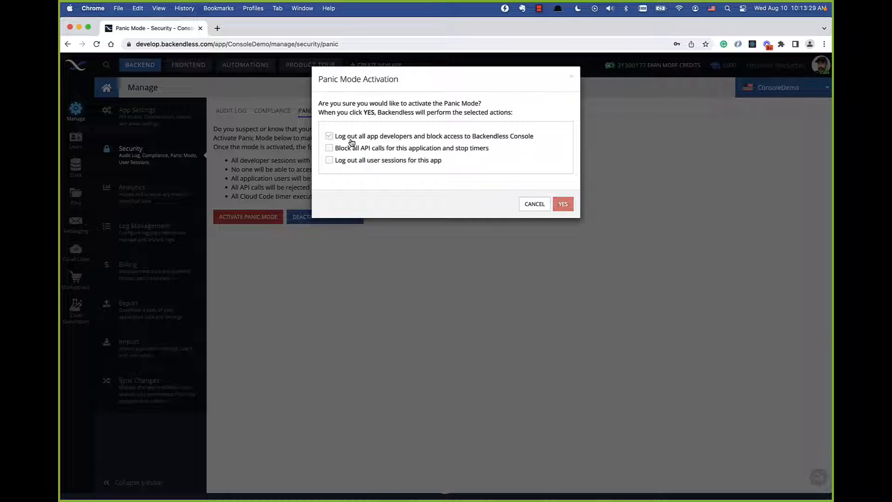
left_click(329, 147)
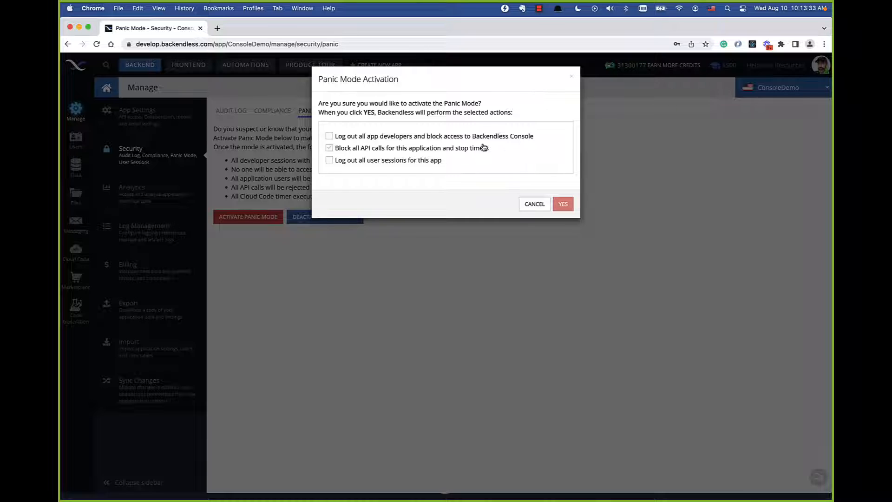
left_click(329, 136)
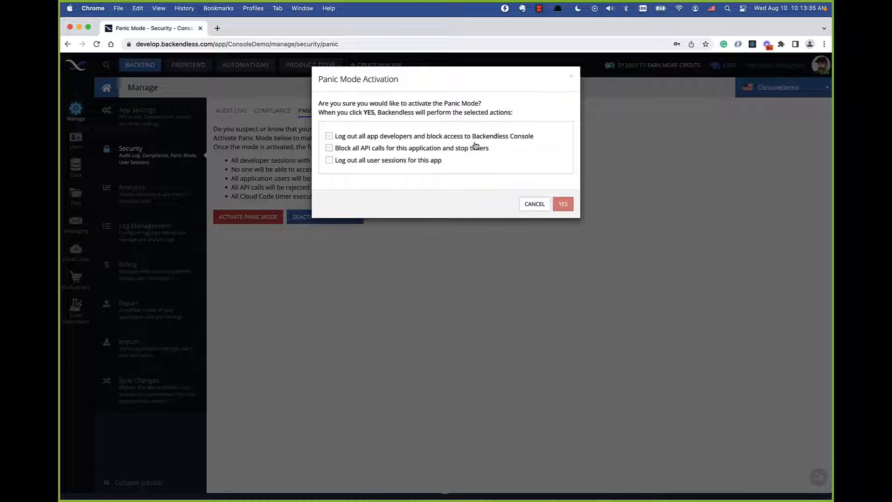
left_click(329, 136)
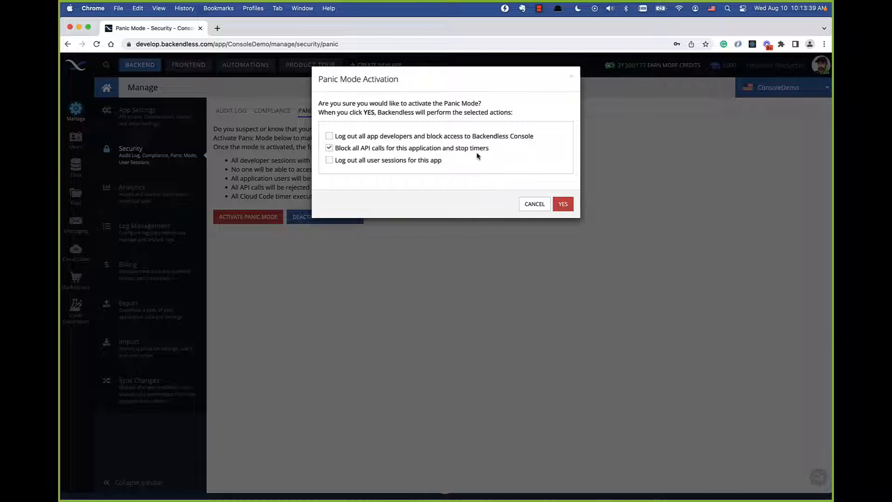
left_click(329, 160)
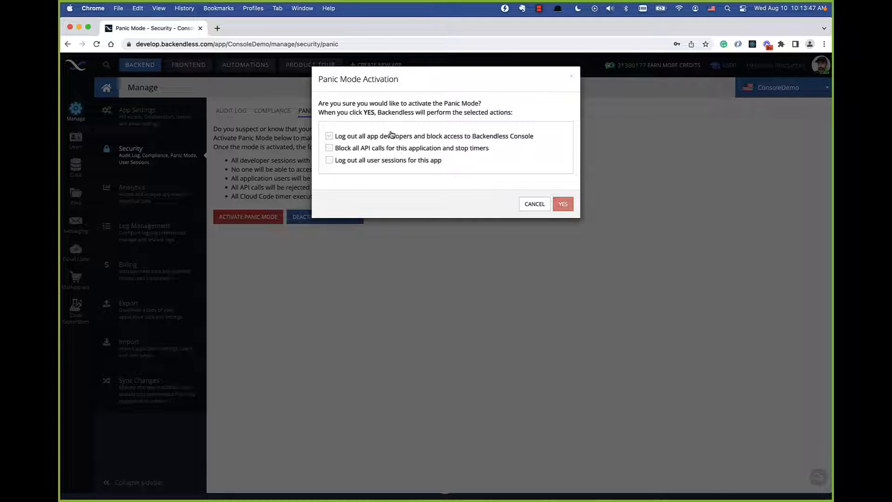
left_click(329, 148)
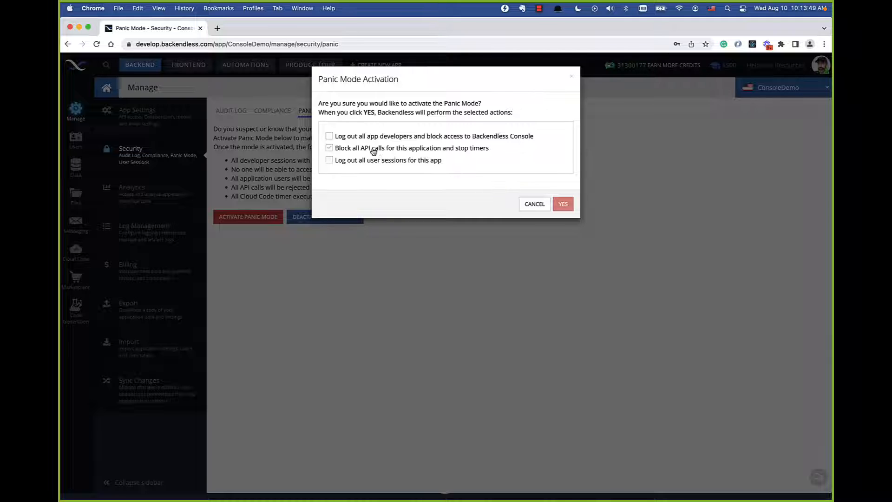
left_click(329, 148)
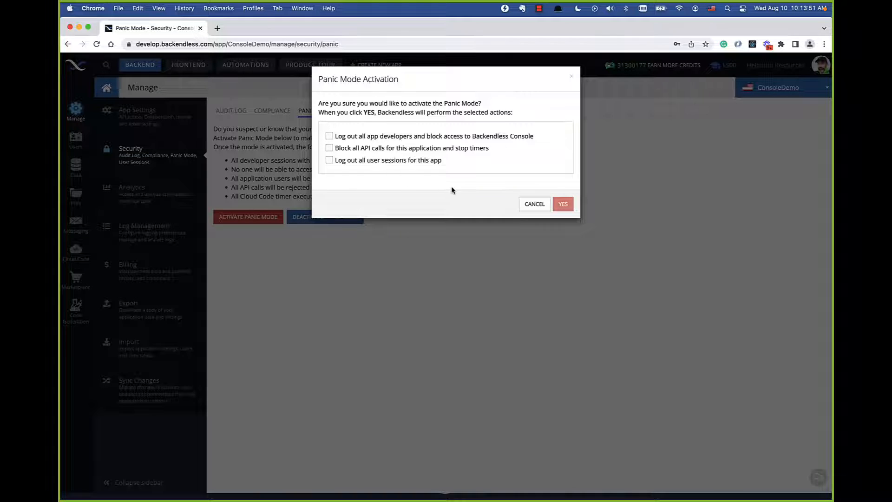
mouse_move(492, 217)
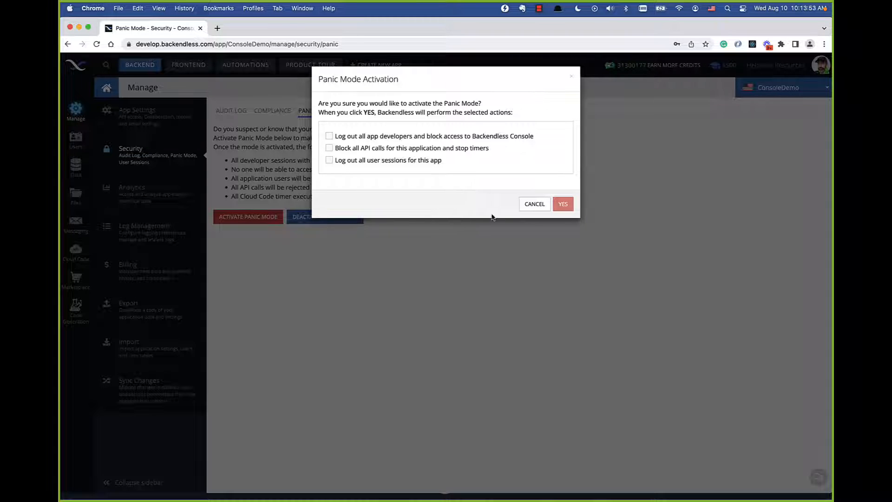
mouse_move(508, 201)
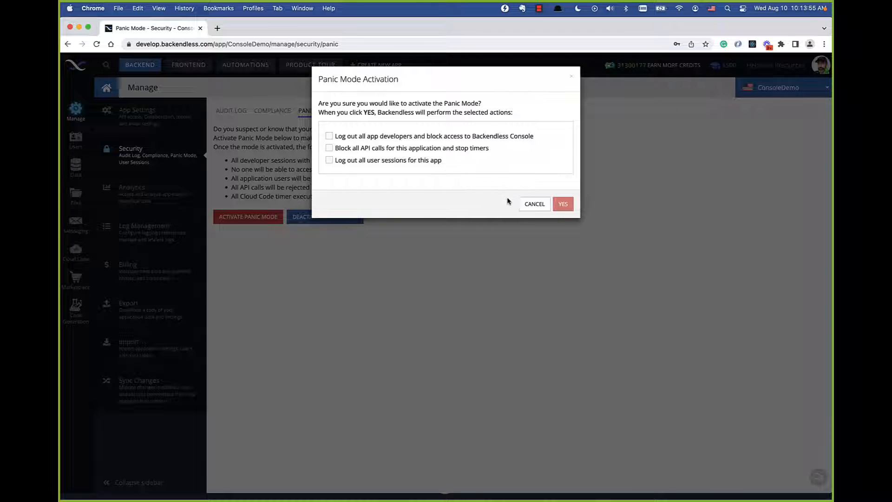
mouse_move(533, 204)
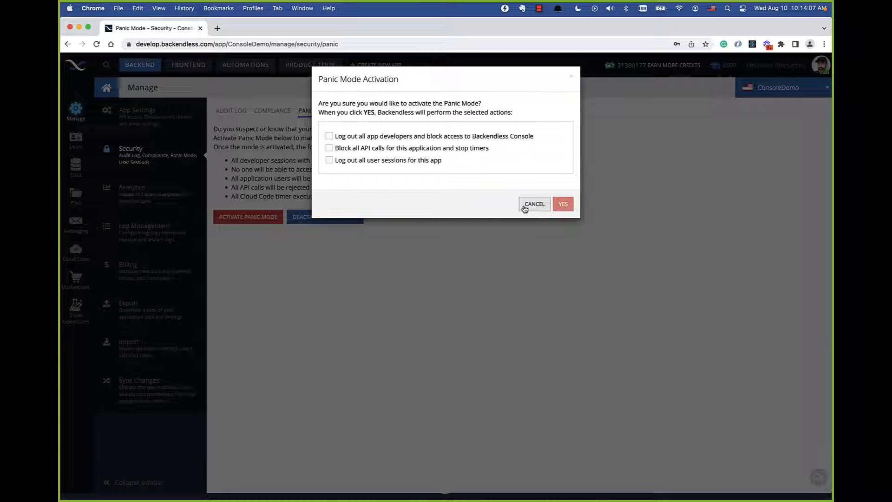
Step: Cancel the Panic Mode Activation dialog without activating panic mode
left_click(534, 204)
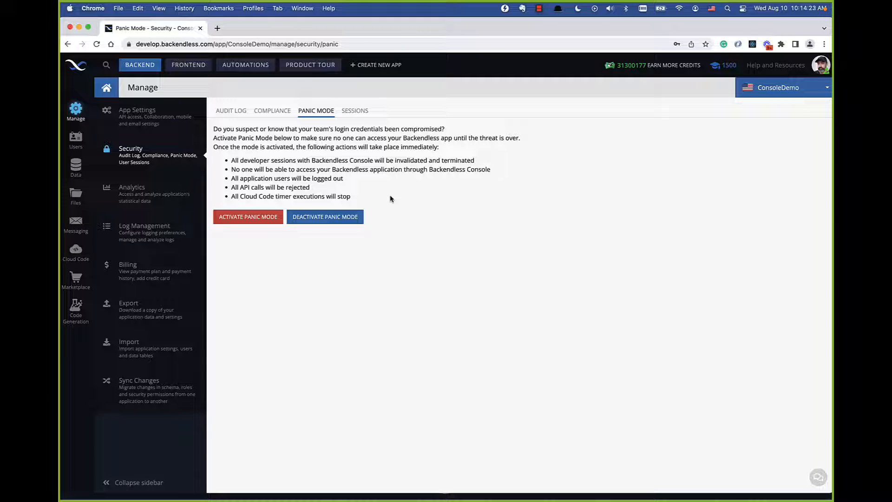
mouse_move(370, 133)
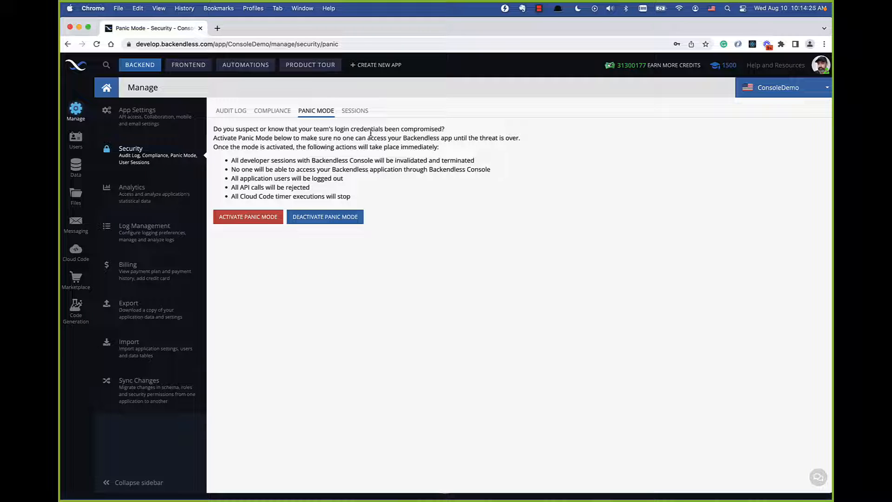
mouse_move(106, 173)
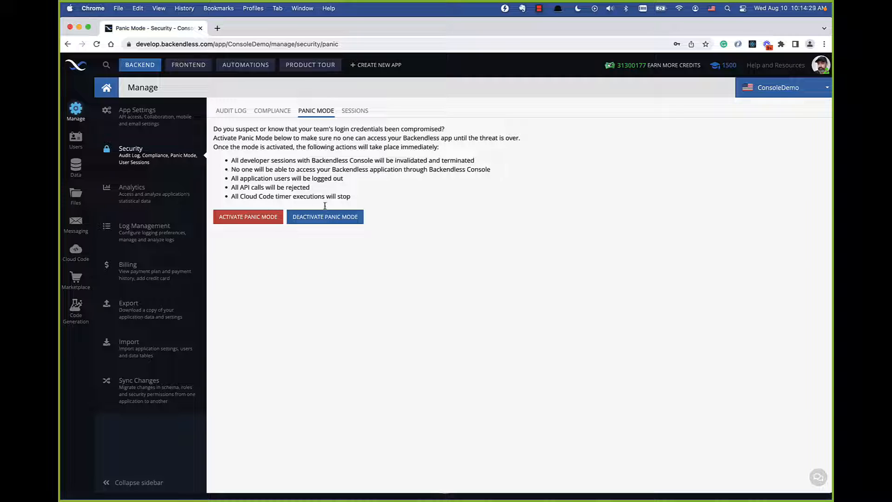
Step: Open the Security Sessions tab and scroll through the app's user list
left_click(354, 110)
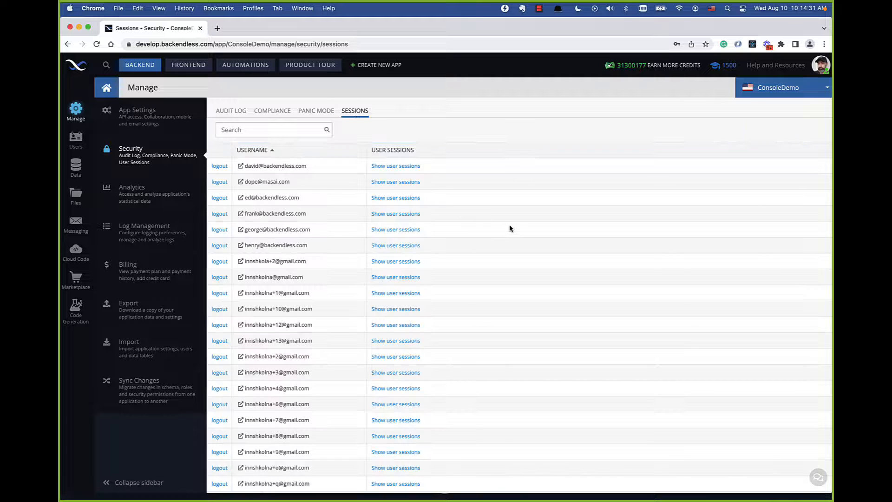
scroll("down", 3)
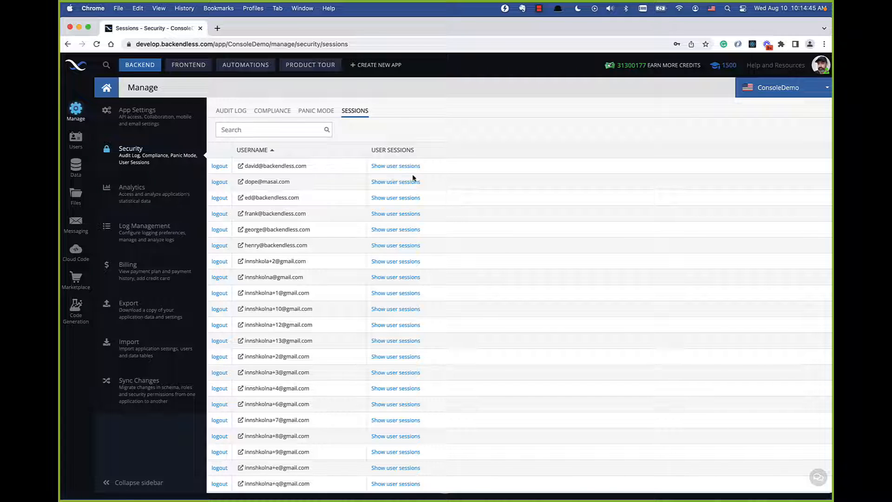
mouse_move(455, 180)
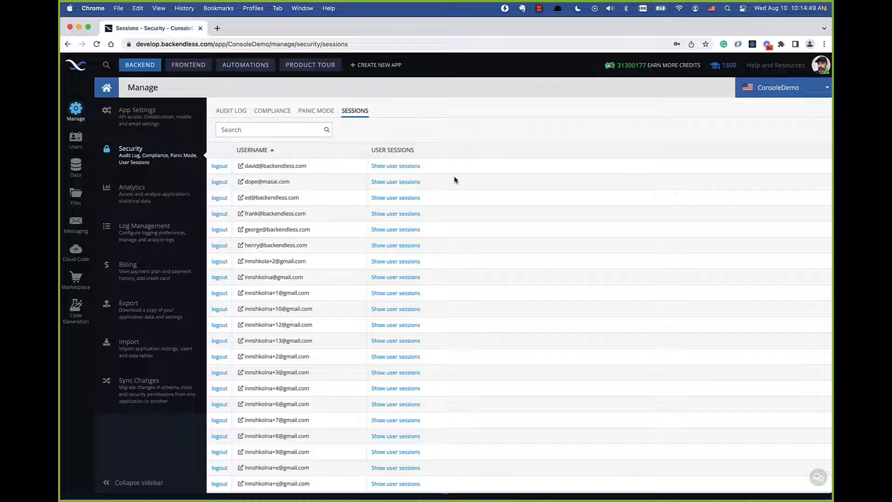
mouse_move(395, 165)
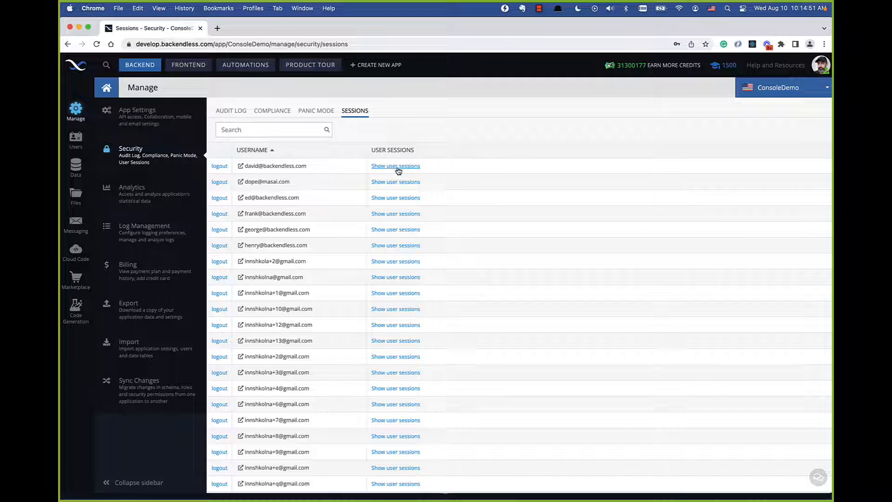
mouse_move(336, 314)
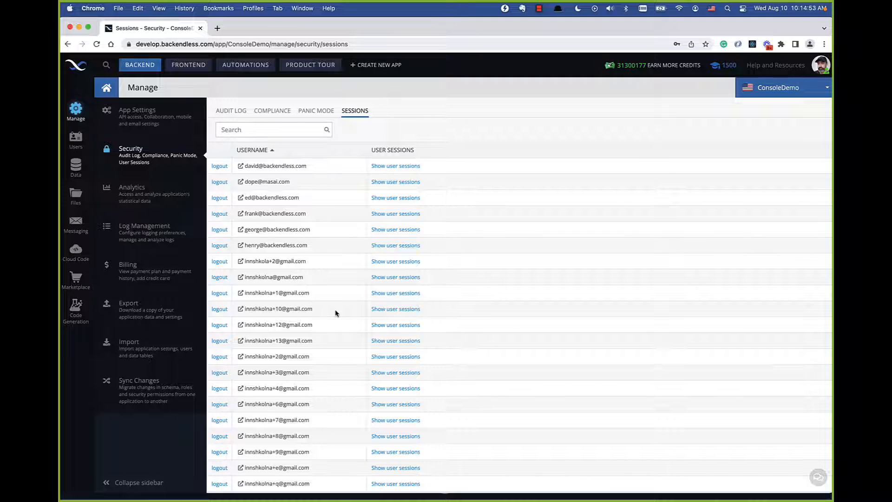
mouse_move(410, 173)
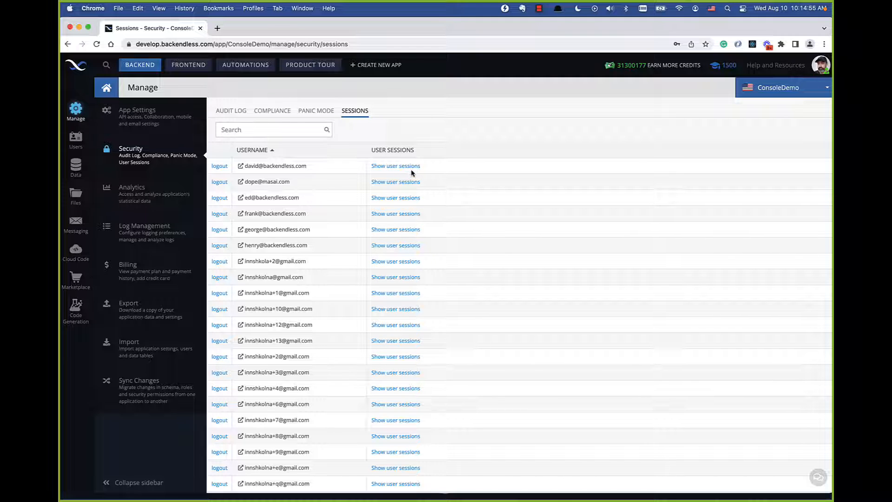
Step: Collapse the expanded user session lists, then open ConsoleDemo's User Registration settings
left_click(395, 166)
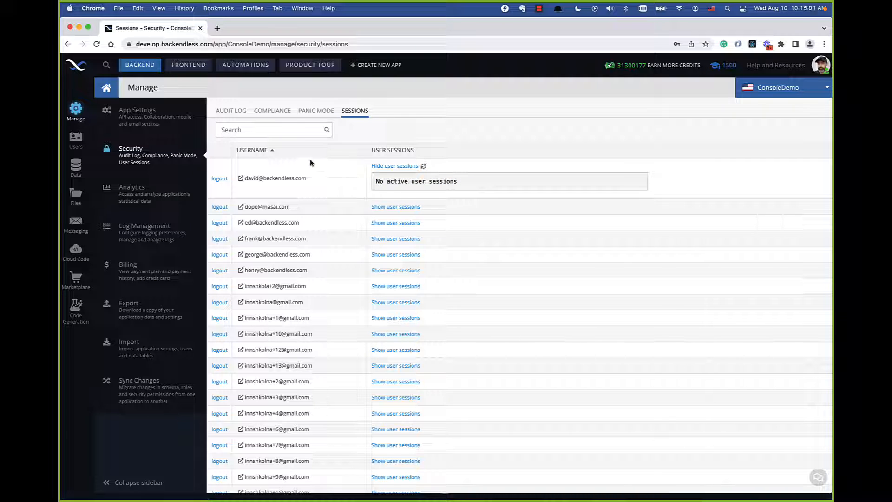
mouse_move(317, 271)
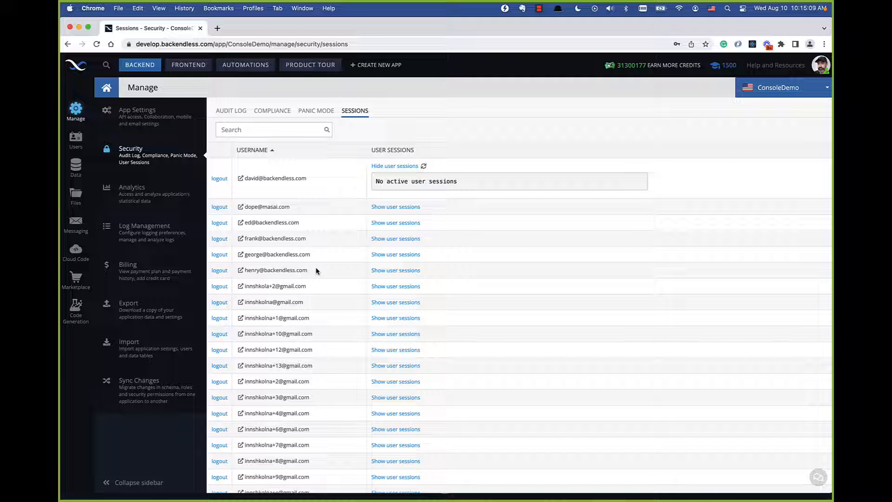
left_click(395, 206)
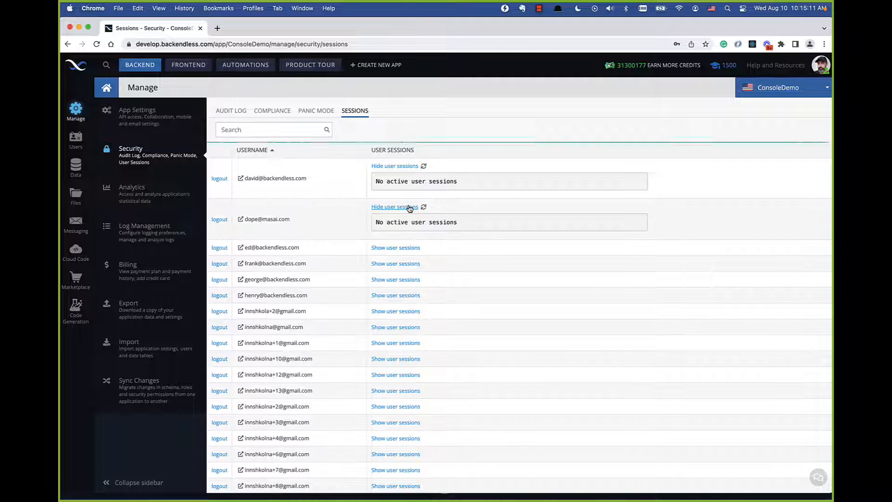
left_click(394, 247)
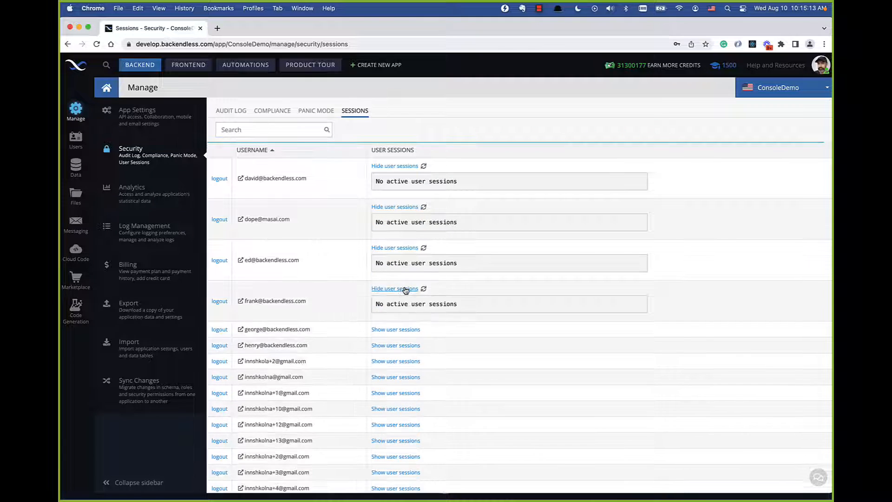
left_click(394, 289)
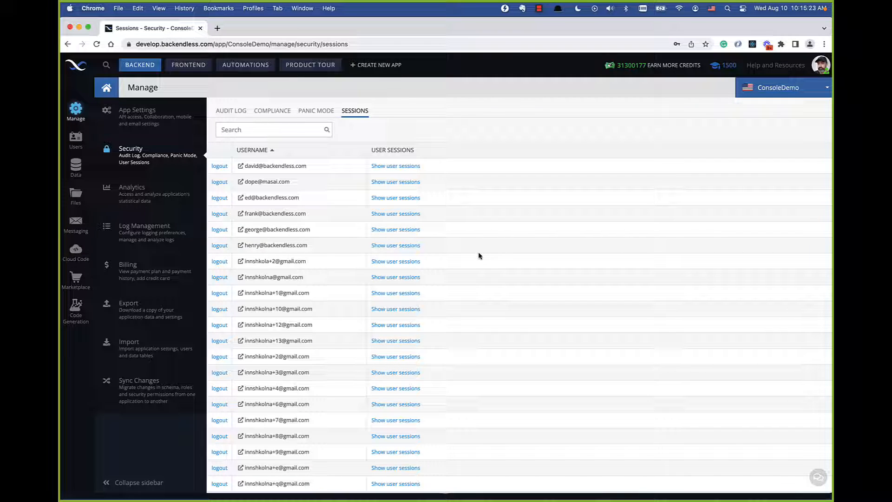
left_click(395, 165)
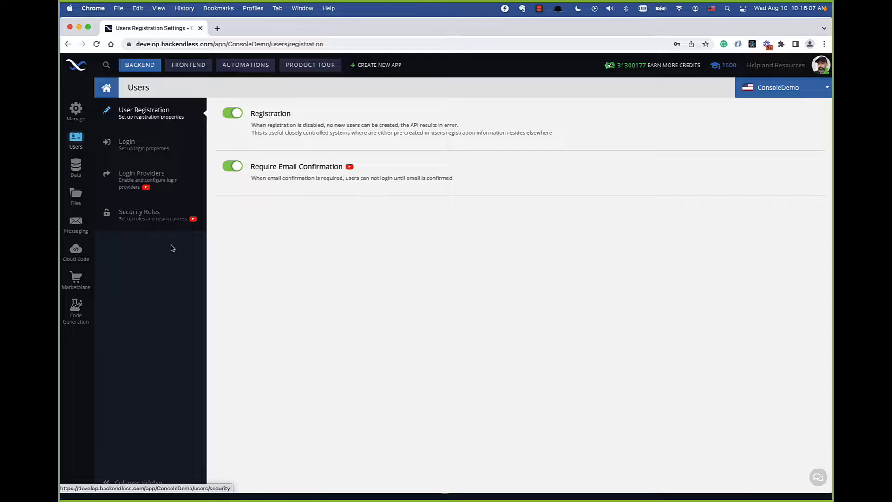
Step: View the Users Login Settings page, then return to the security audit log
left_click(126, 144)
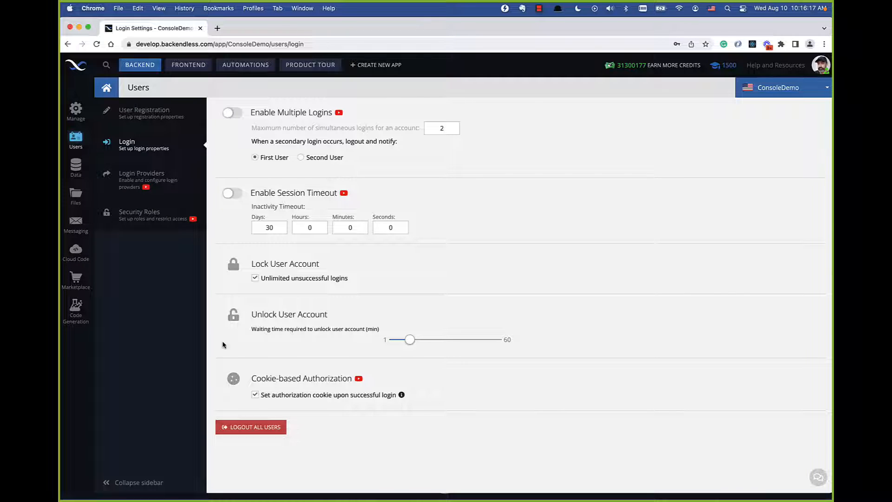
left_click(75, 109)
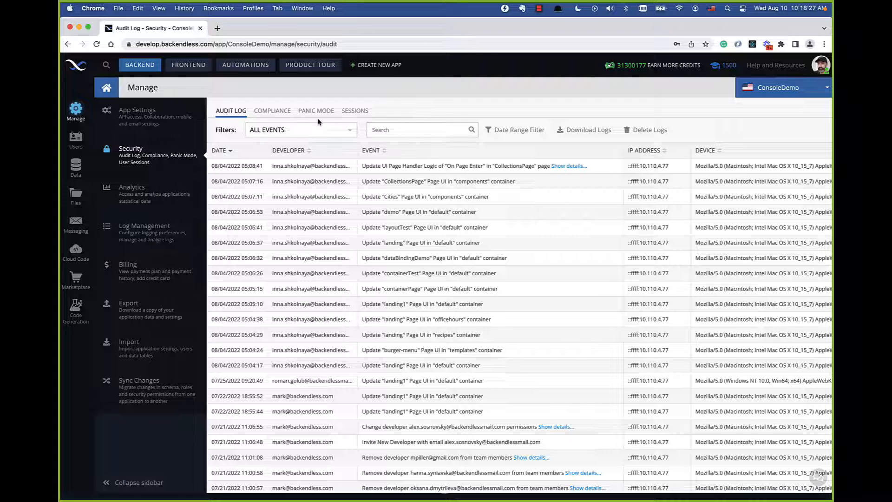
mouse_move(396, 240)
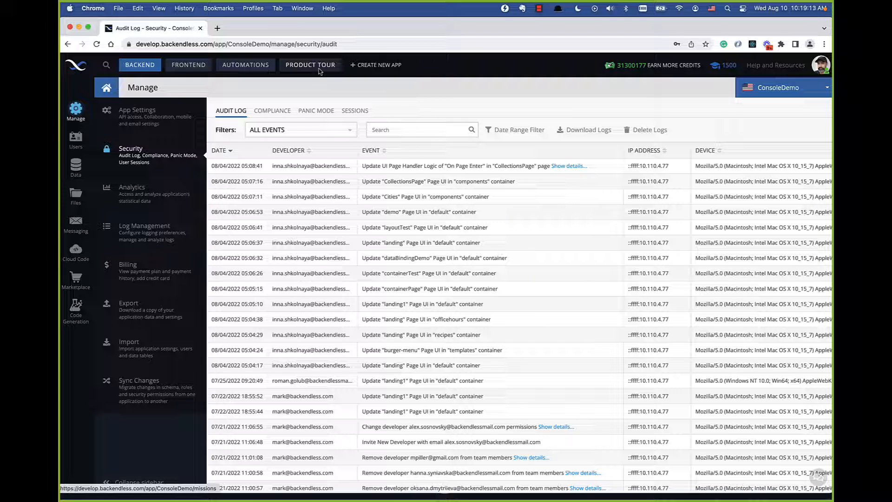
Step: Open the Data Browser showing the Users table records
left_click(310, 64)
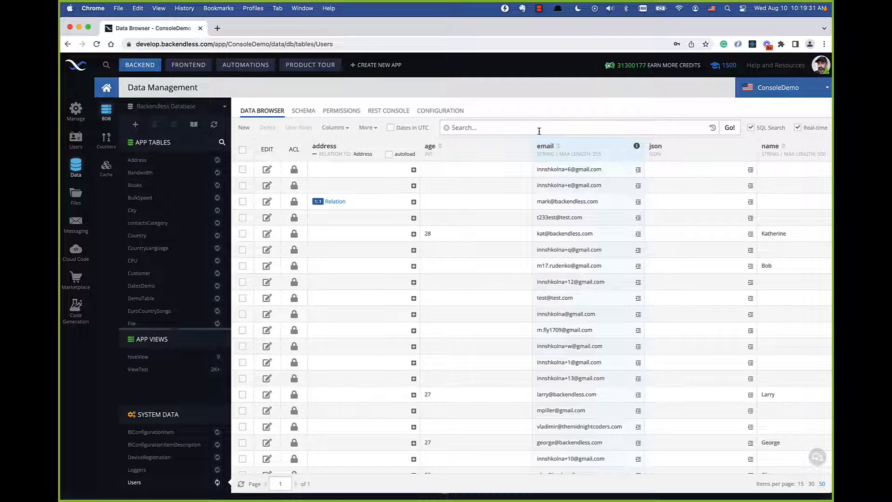
Step: Open the City table and filter it with Name LIKE '%a%'
left_click(132, 210)
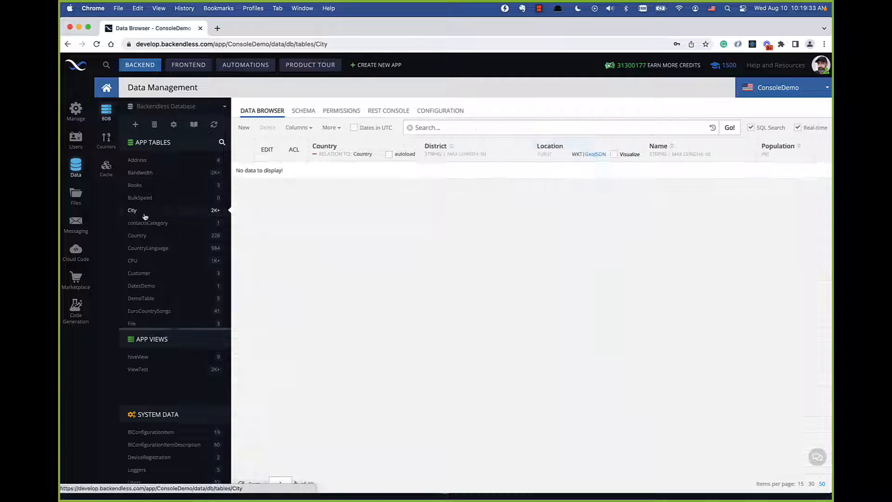
left_click(132, 210)
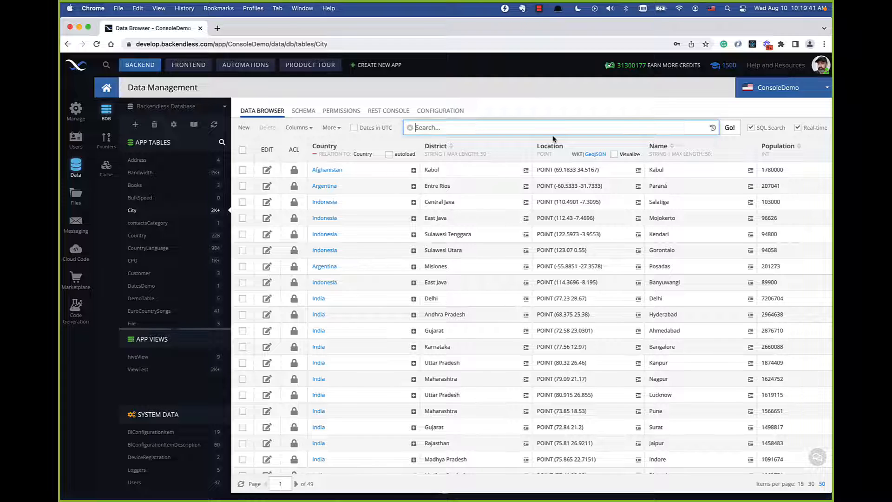
mouse_move(568, 148)
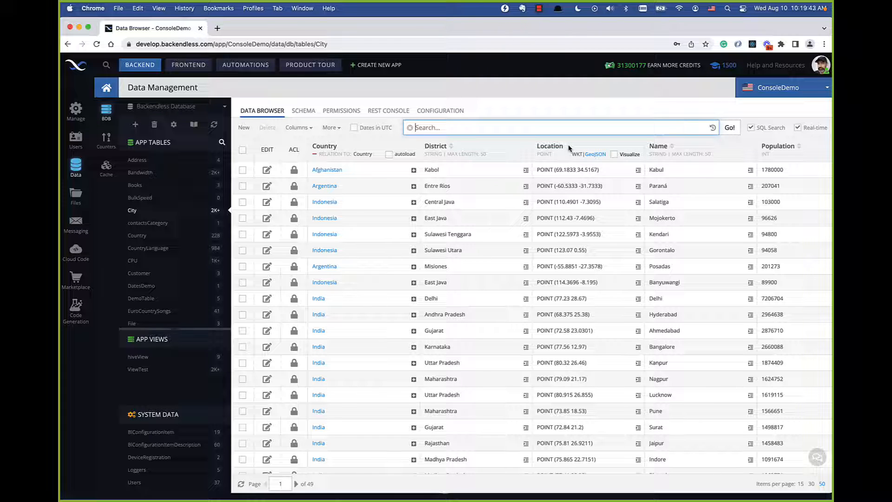
type("Name LIKE '%")
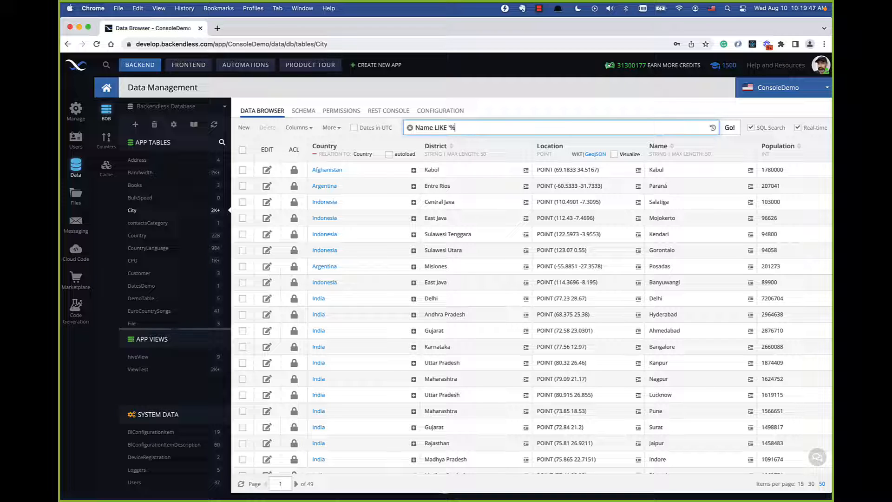
type("a")
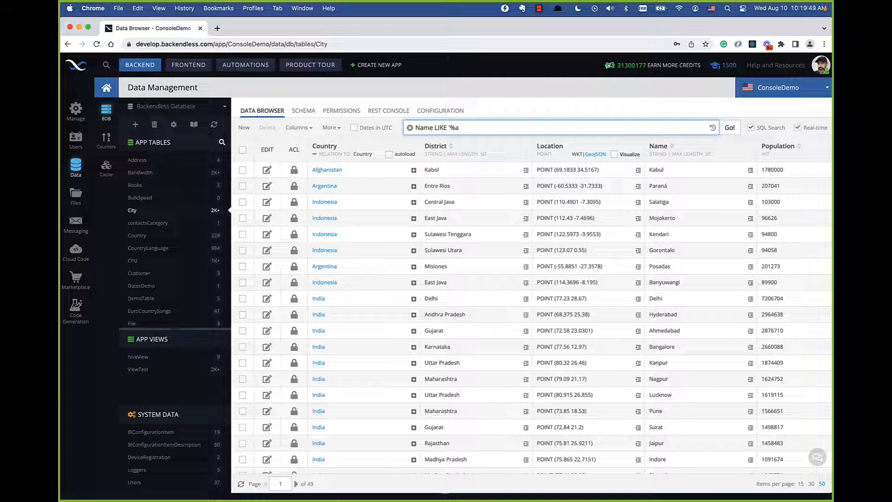
type("%'")
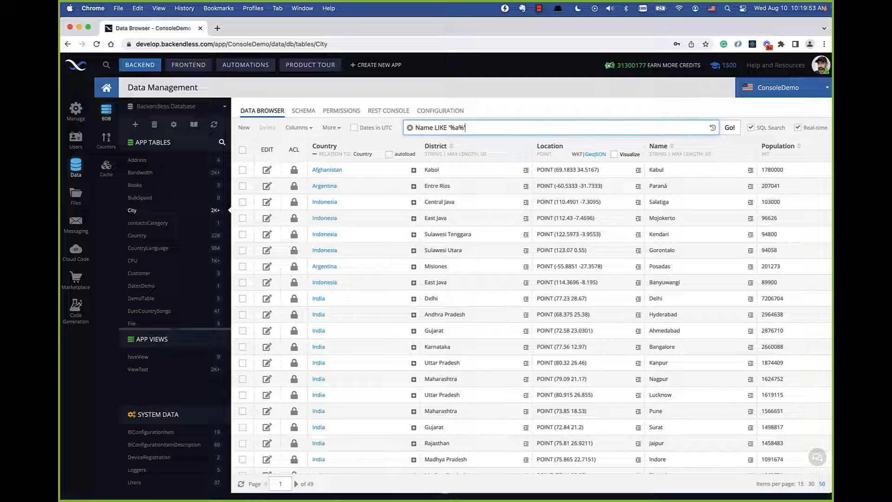
left_click(729, 127)
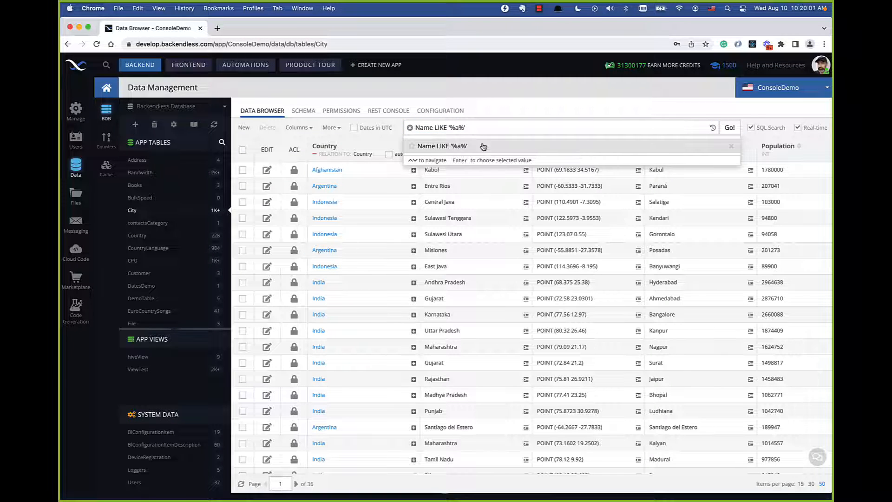
Step: Filter the City table by Country.Name = 'United States' instead
left_click(626, 128)
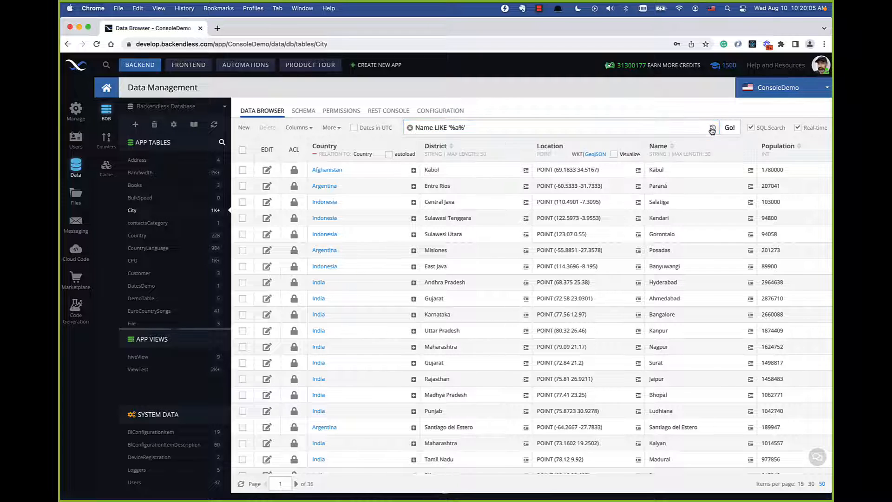
left_click(563, 127)
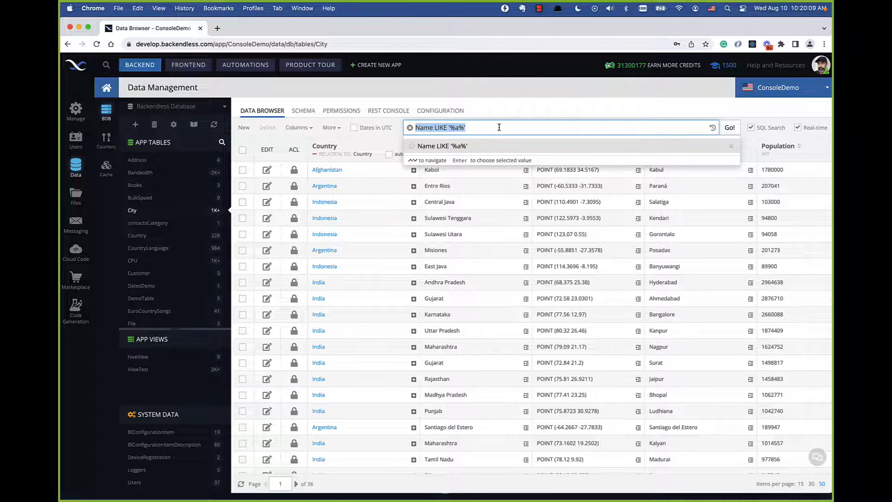
type("c")
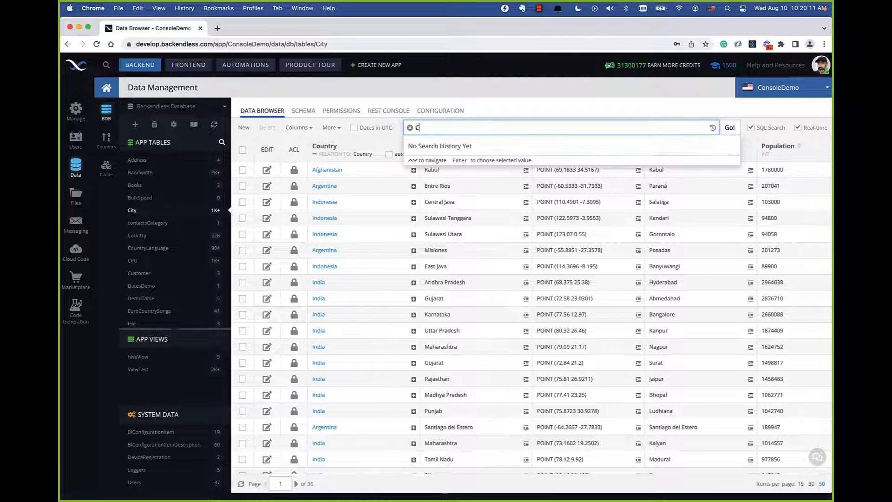
type("Country.Name = 'United States")
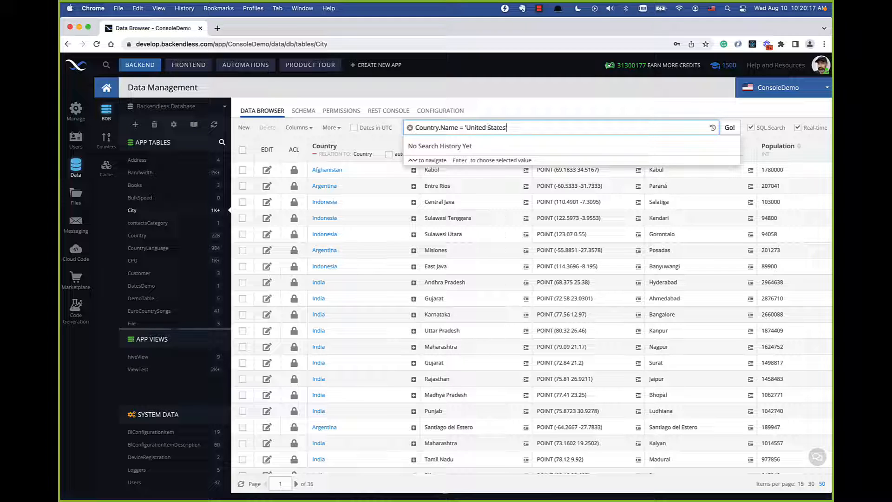
left_click(730, 127)
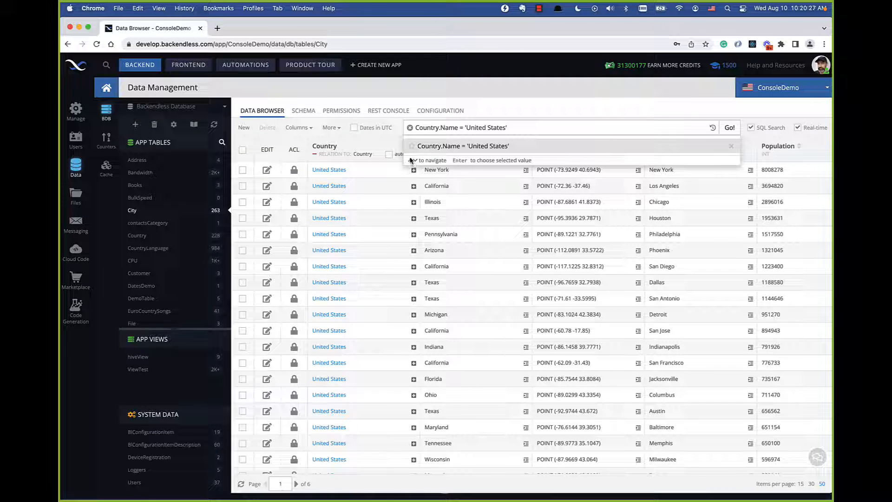
Step: Star the United States query, rerun Name LIKE '%a%' from history, then clear the search
left_click(541, 128)
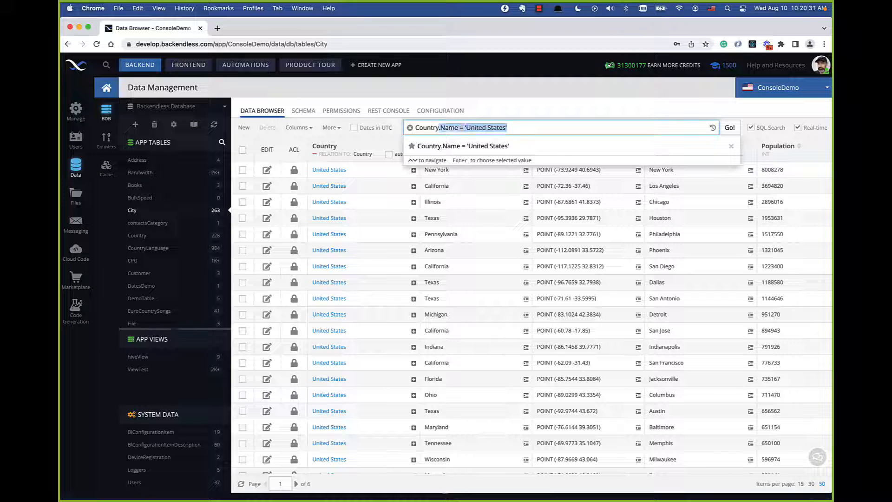
type("Name")
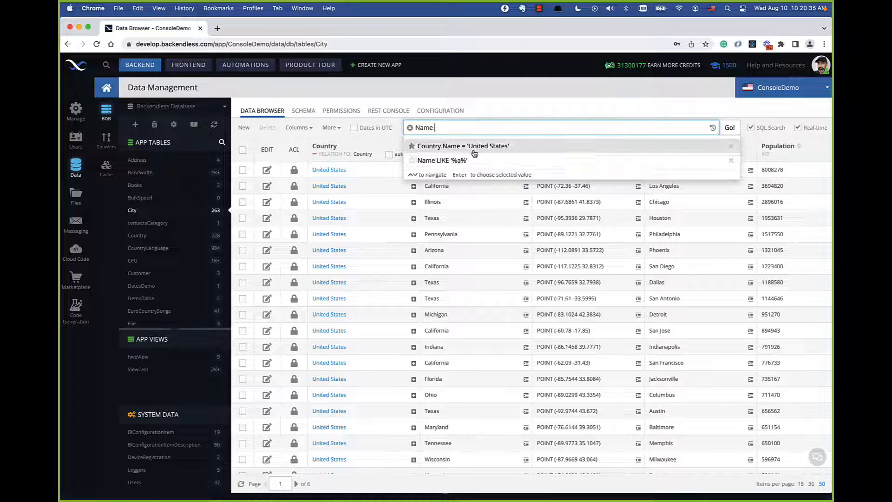
left_click(443, 160)
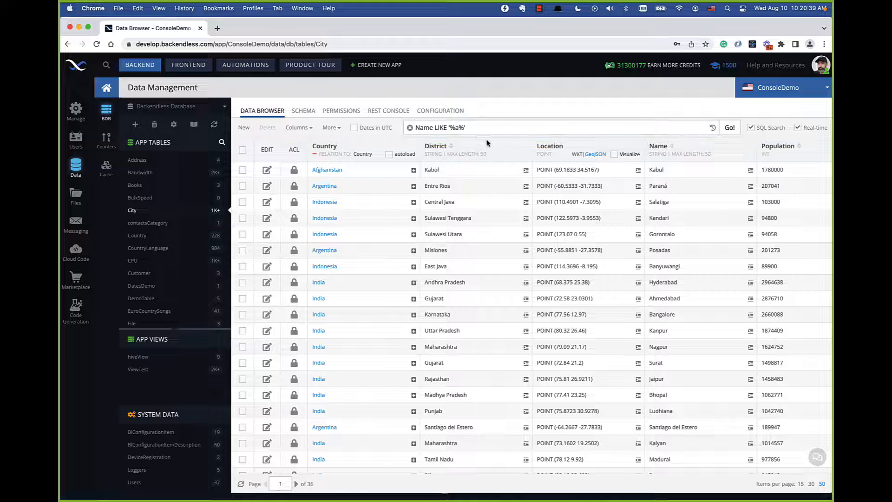
left_click(558, 127)
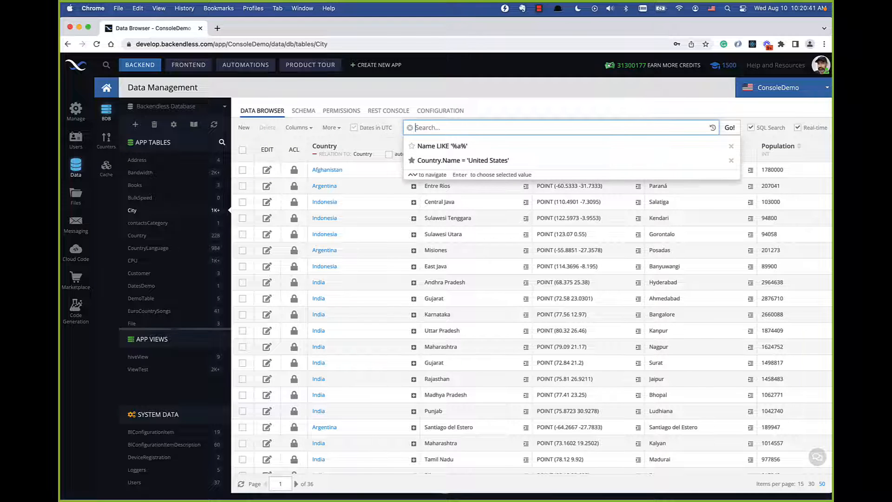
type("N")
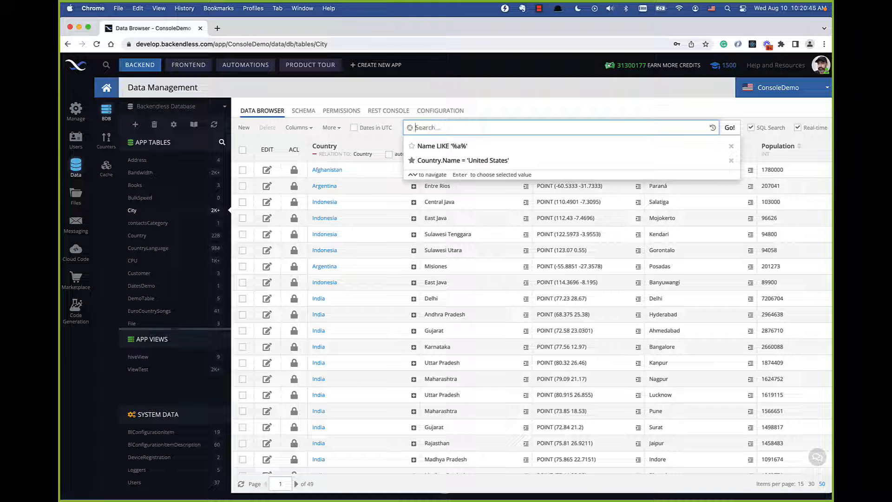
type("Name")
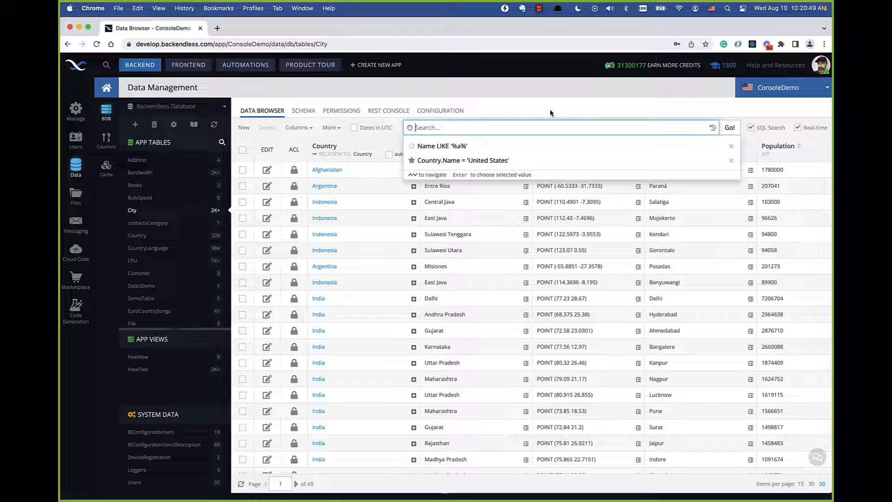
mouse_move(463, 159)
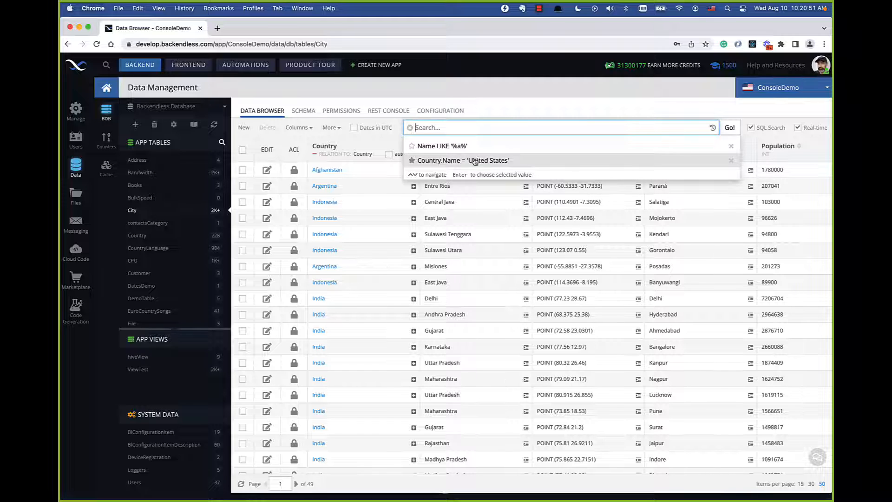